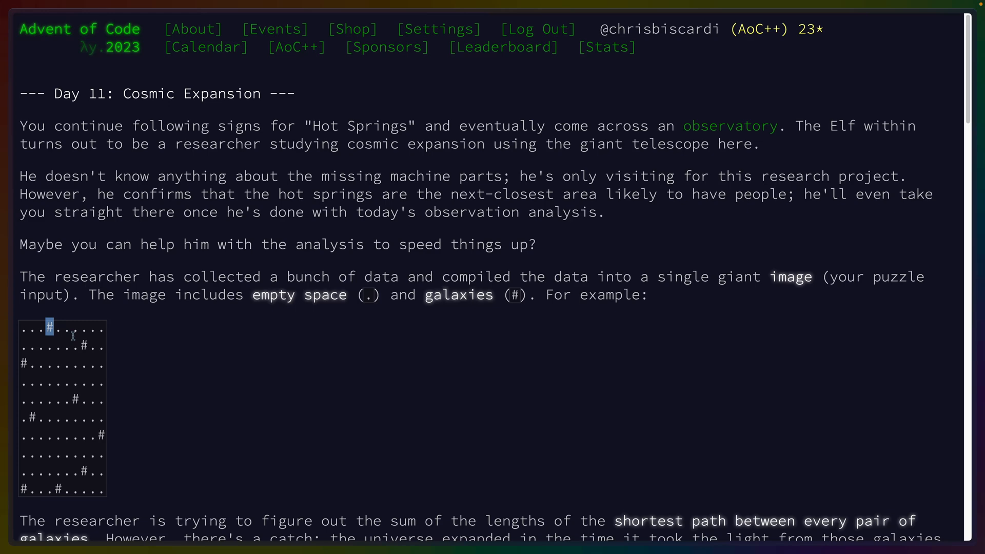
Read the Day 11 example grid, highlighting 'twice as big' and the expansion phrase
scroll("down", 3)
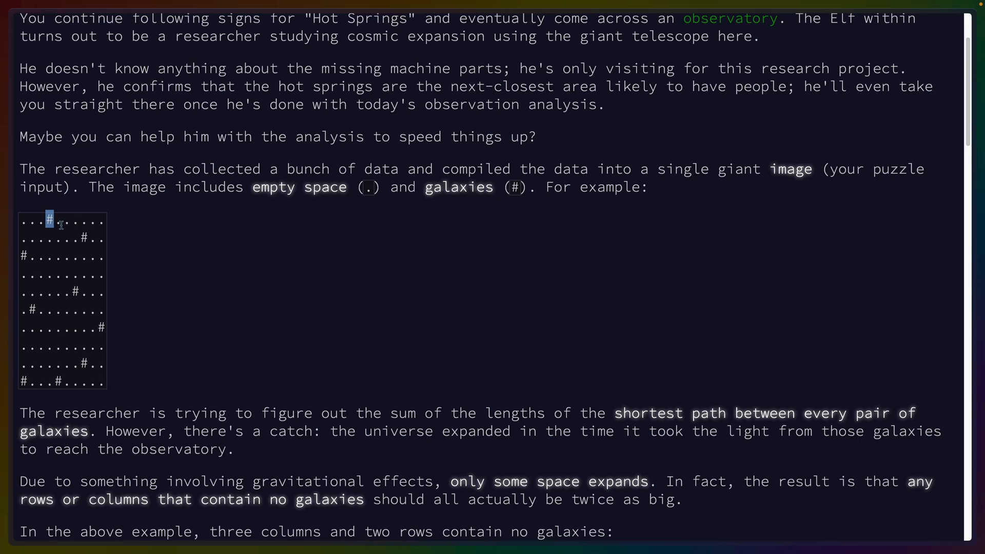
mouse_move(95, 362)
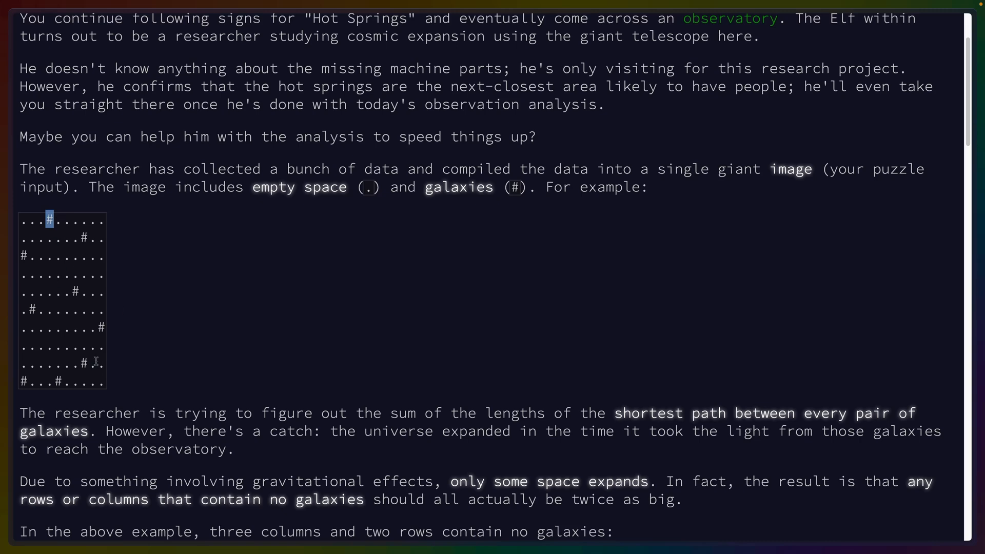
scroll("down", 3)
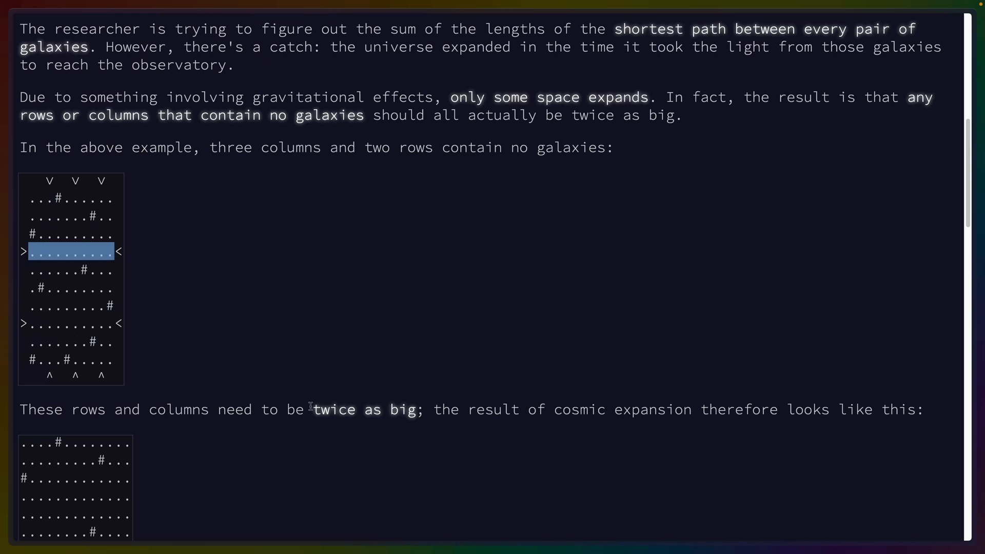
double_click(368, 409)
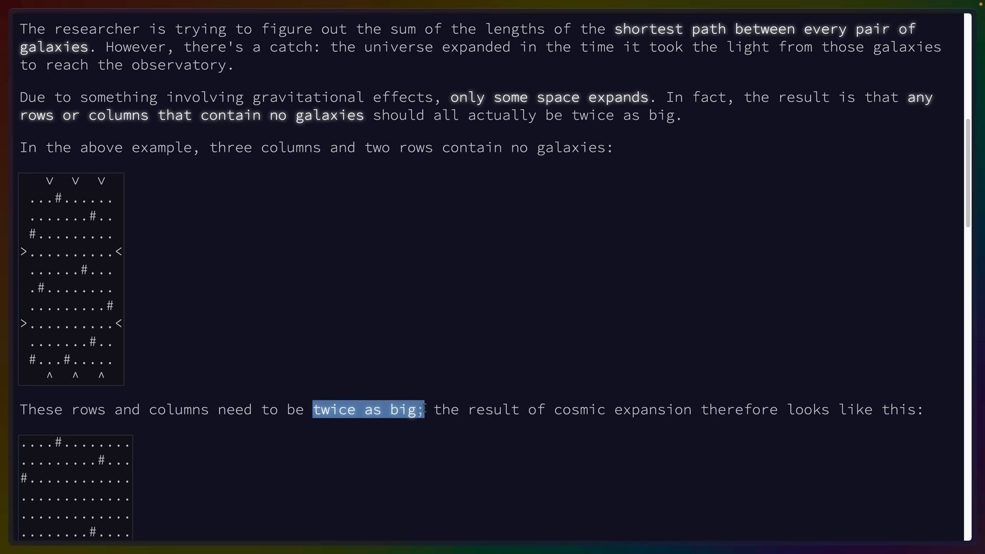
scroll("up", 3)
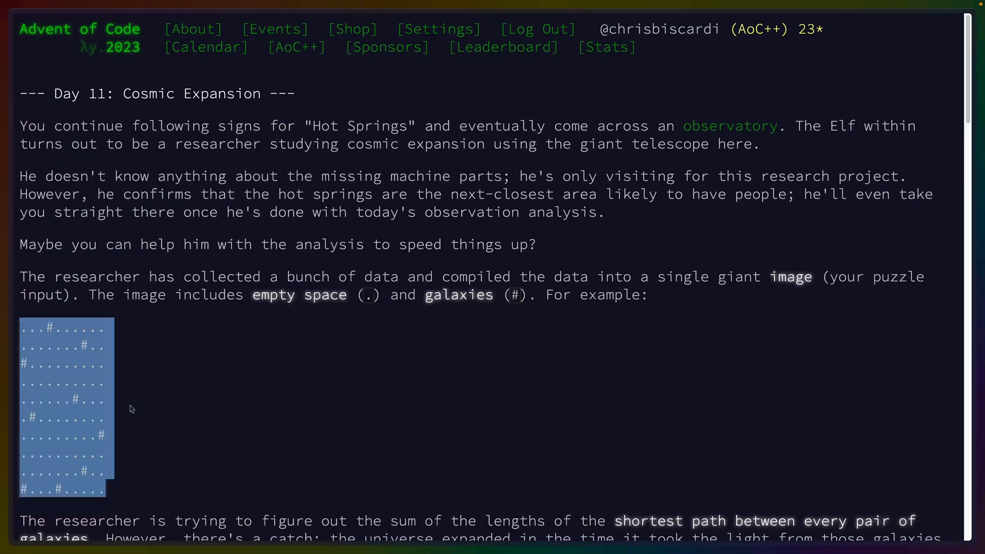
scroll("down", 3)
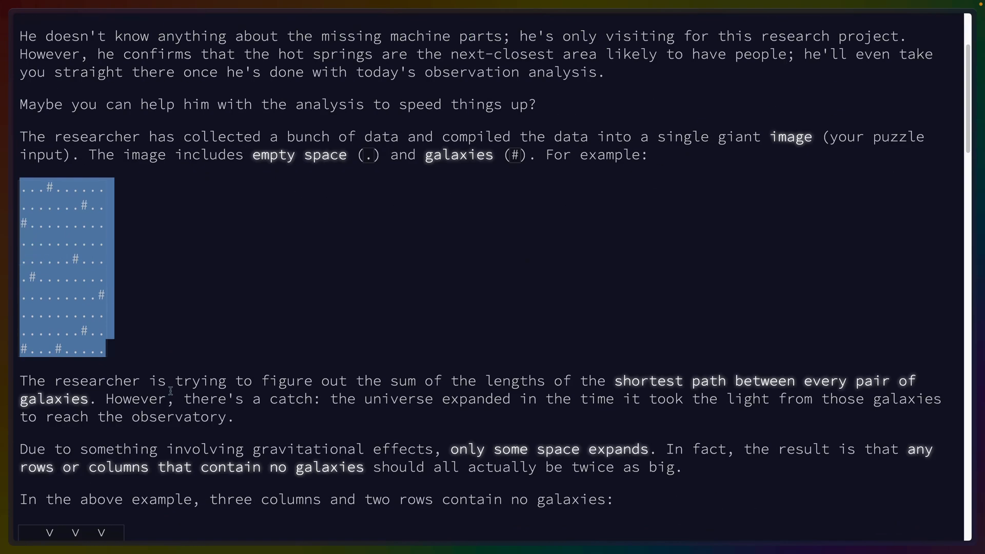
scroll("down", 3)
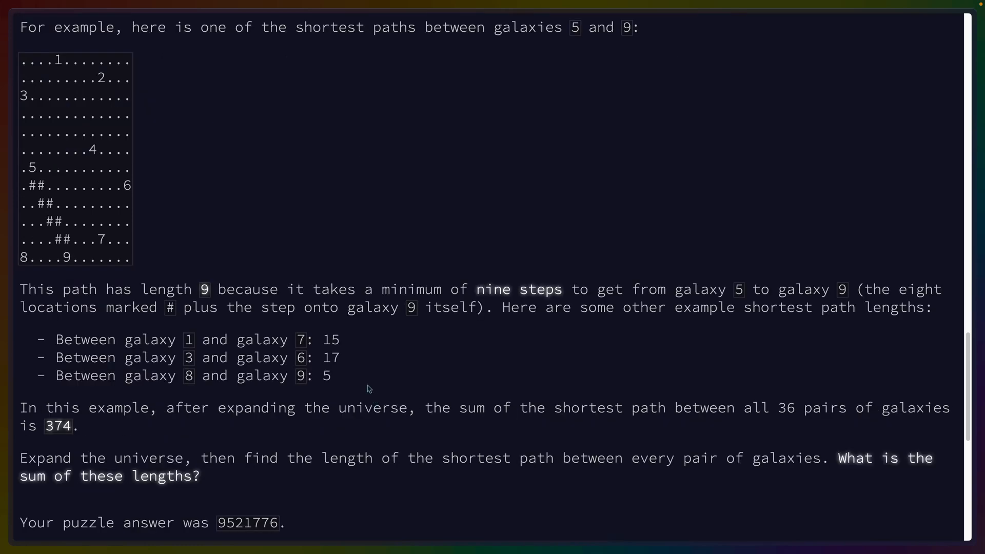
left_click_drag(200, 290, 475, 289)
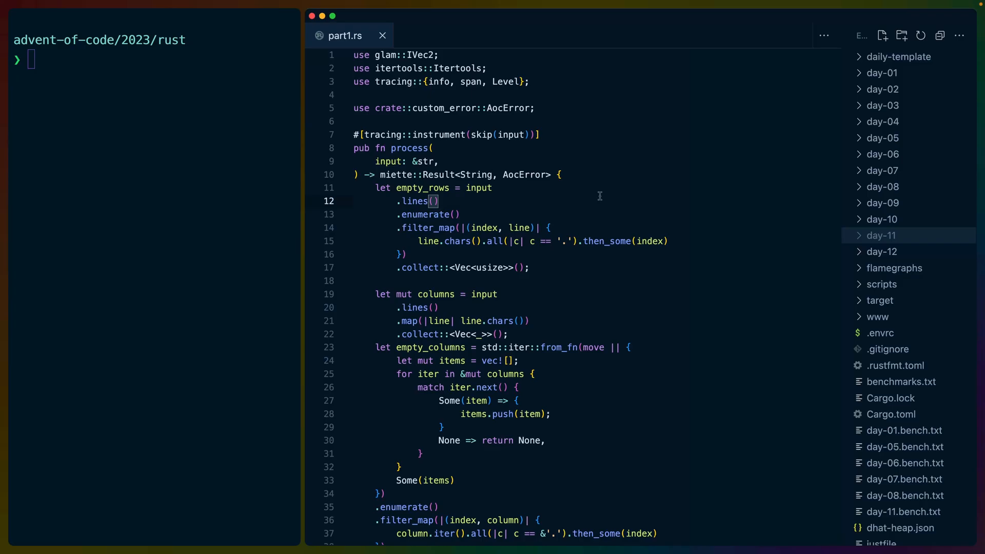
Expand day-11/src and trace part1.rs's empty-row lines call and every use of line
left_click(882, 235)
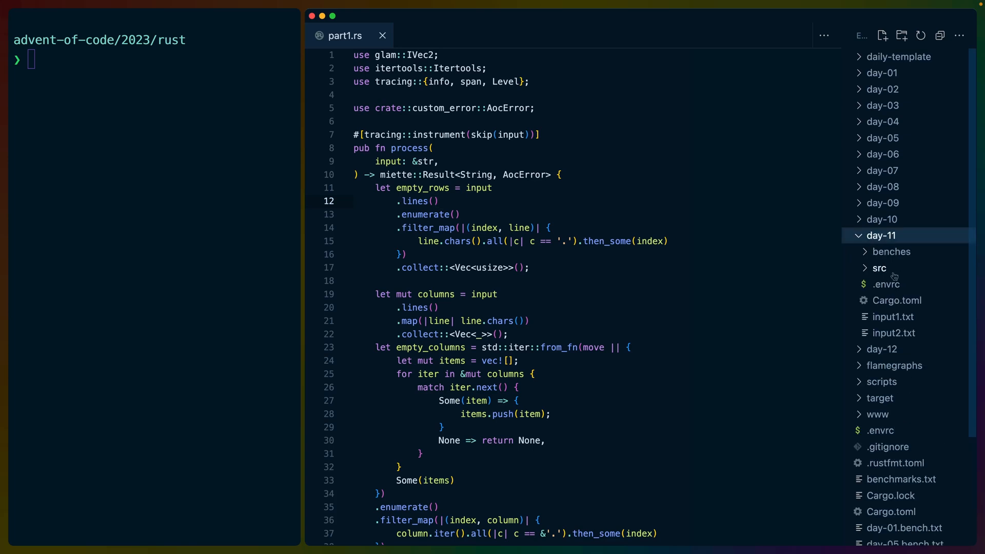
left_click(879, 268)
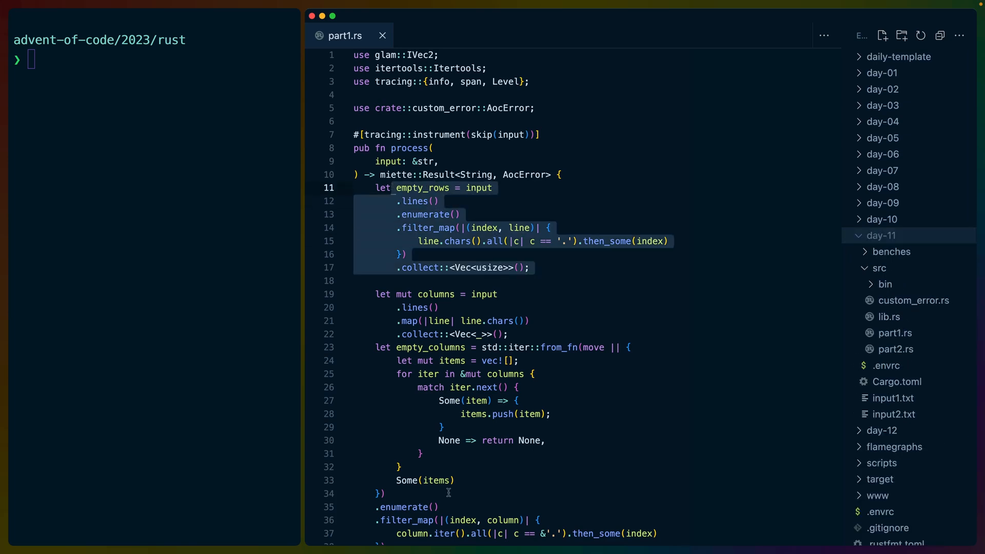
scroll("down", 3)
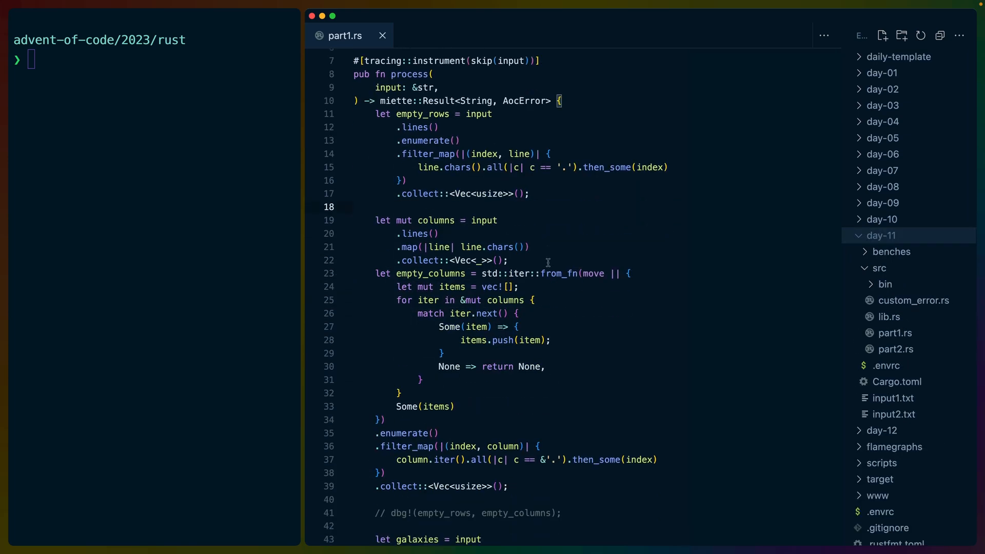
left_click_drag(481, 114, 531, 194)
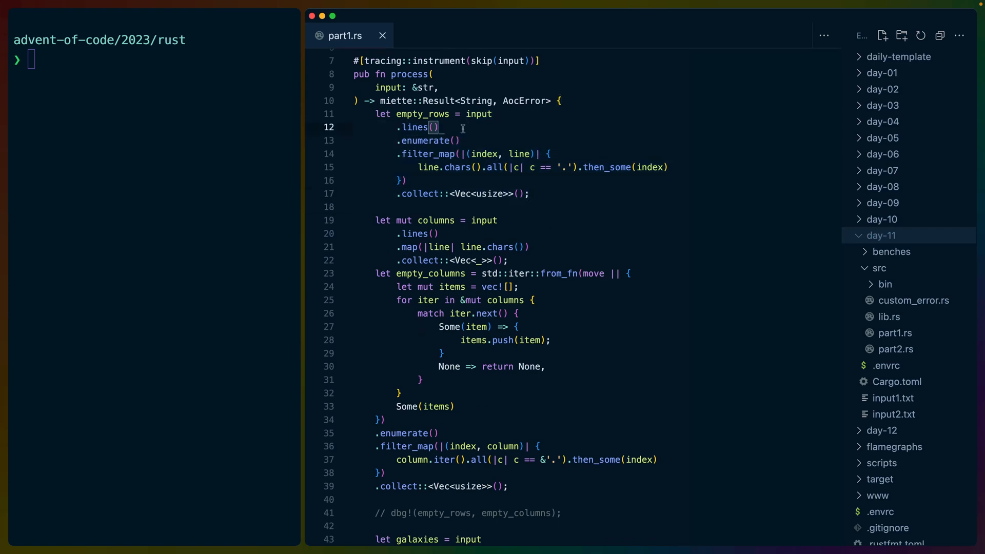
double_click(413, 127)
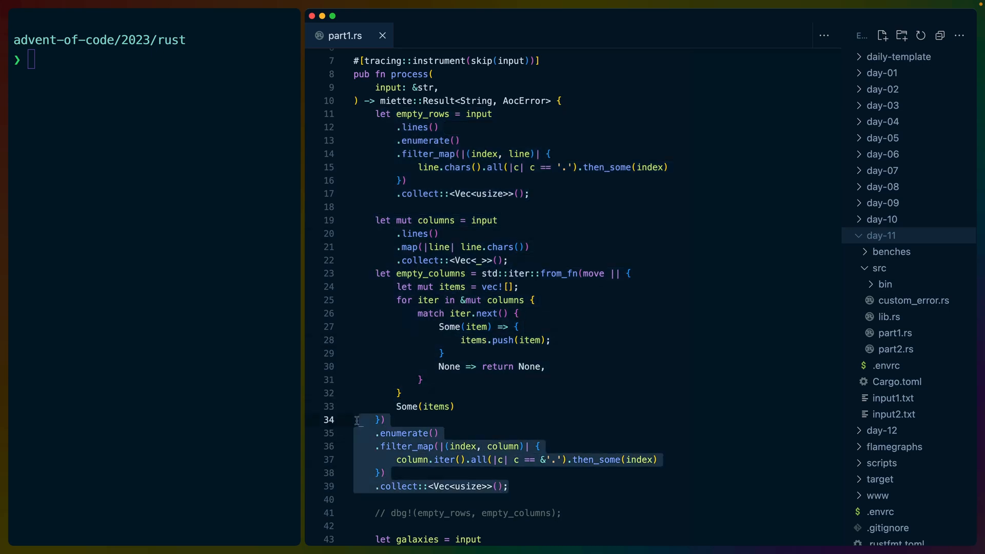
mouse_move(515, 287)
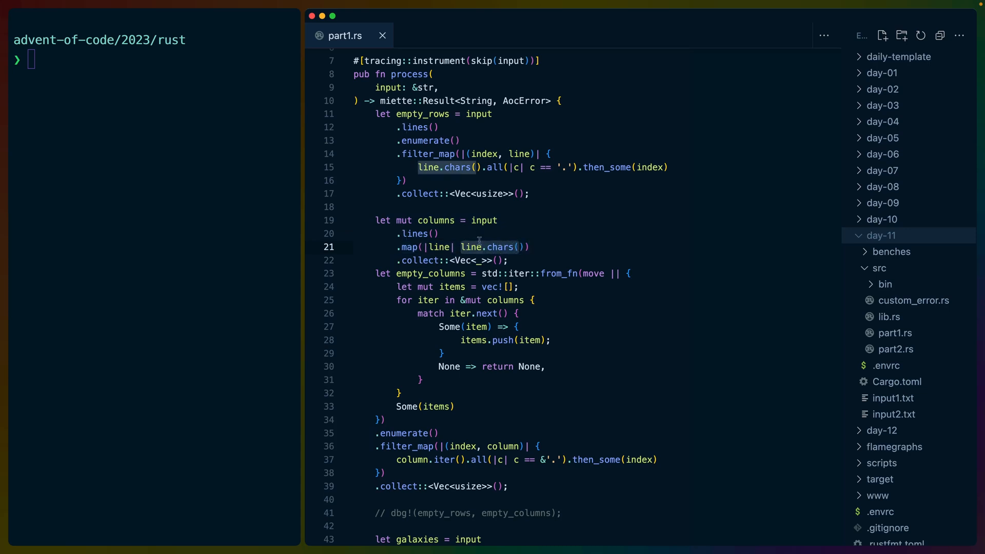
double_click(559, 272)
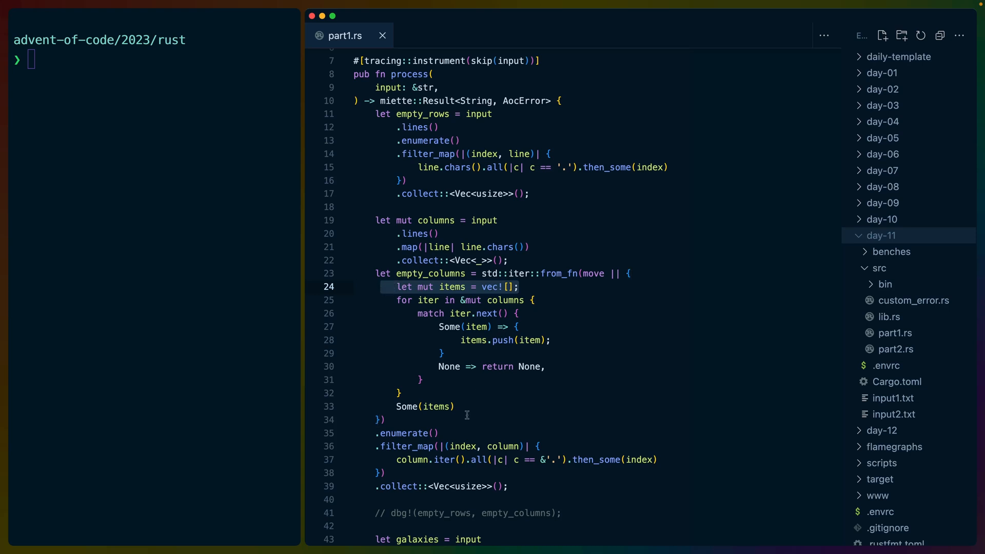
left_click(429, 407)
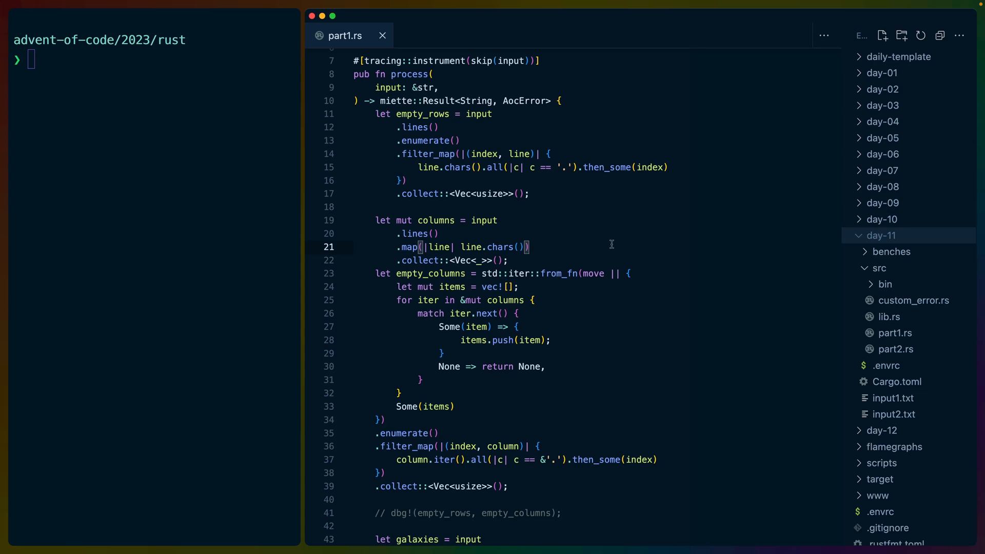
mouse_move(394, 300)
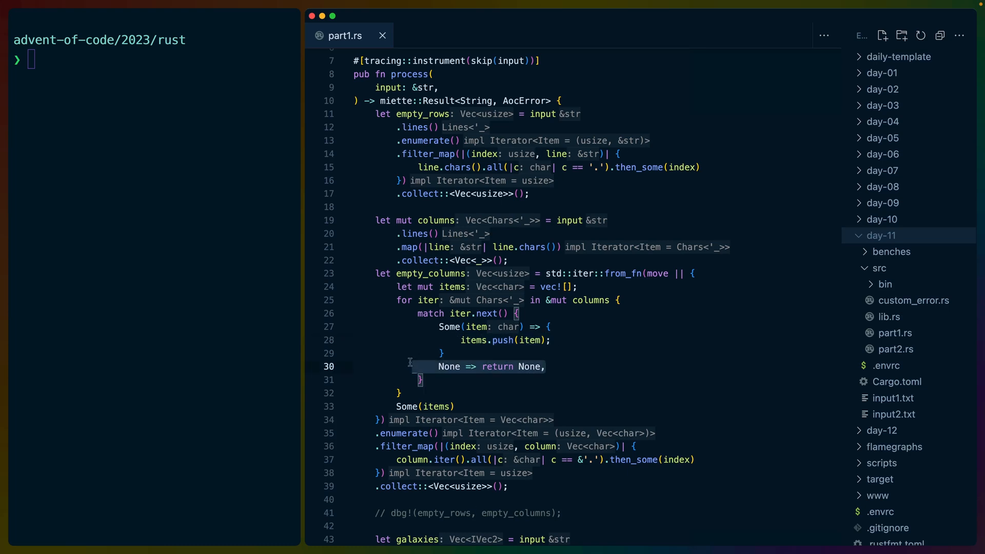
mouse_move(485, 387)
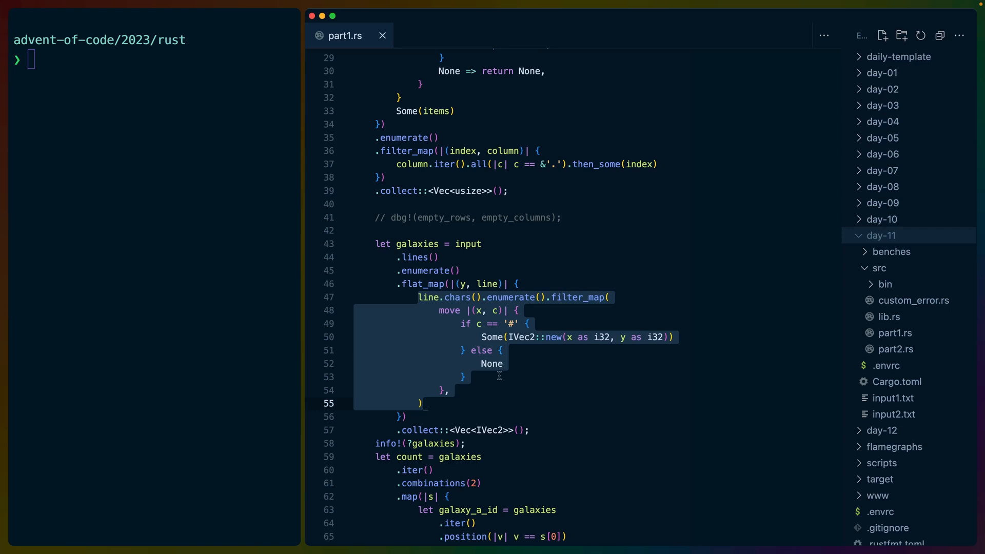
mouse_move(490, 387)
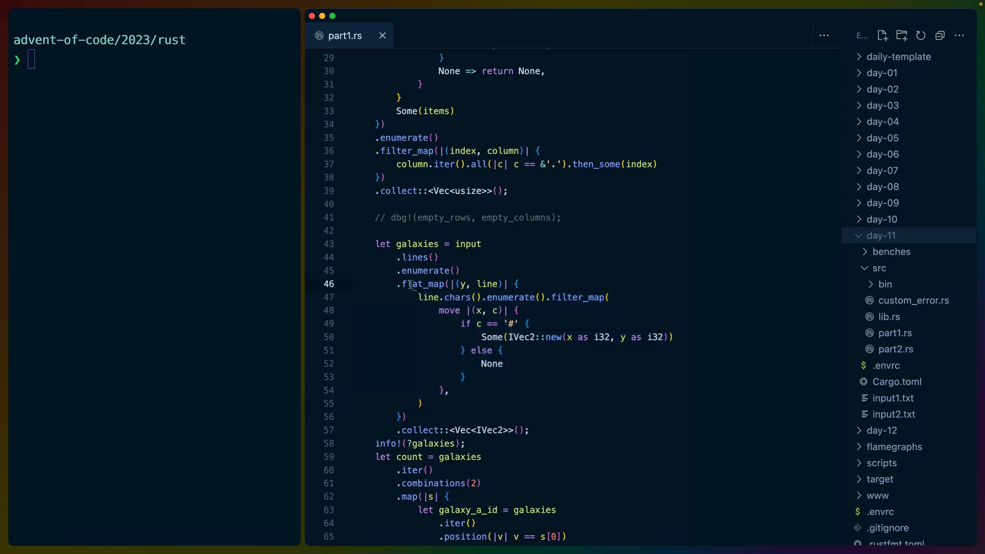
double_click(422, 284)
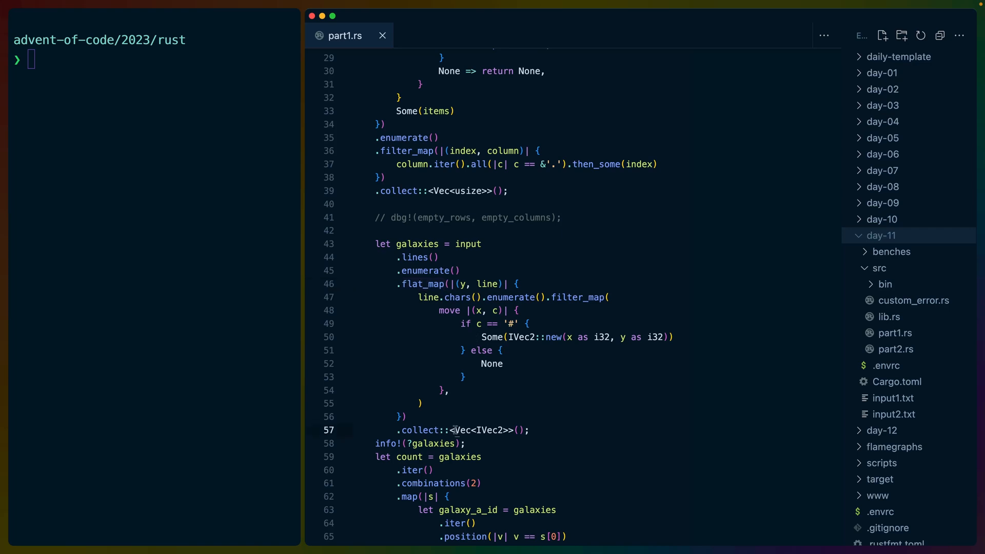
double_click(481, 429)
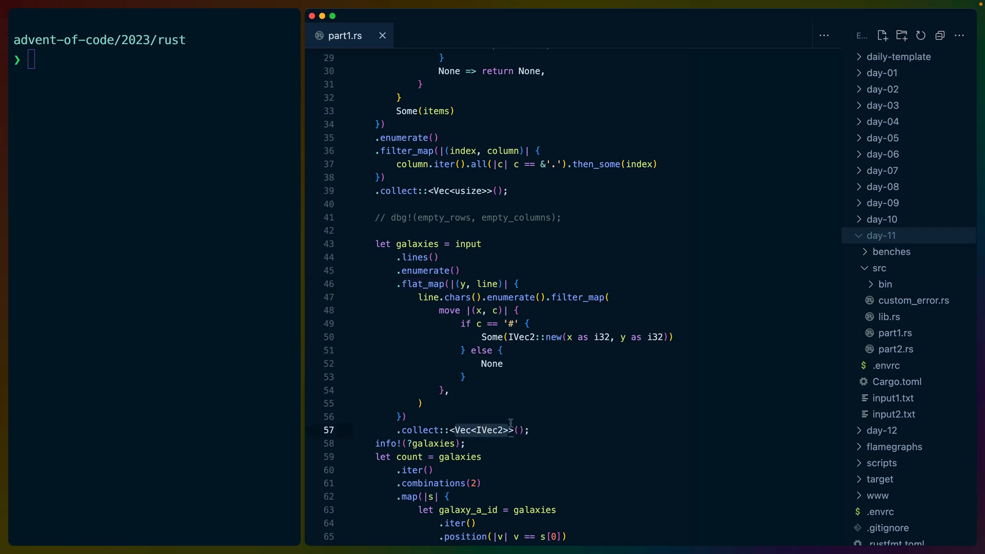
left_click_drag(461, 244, 465, 377)
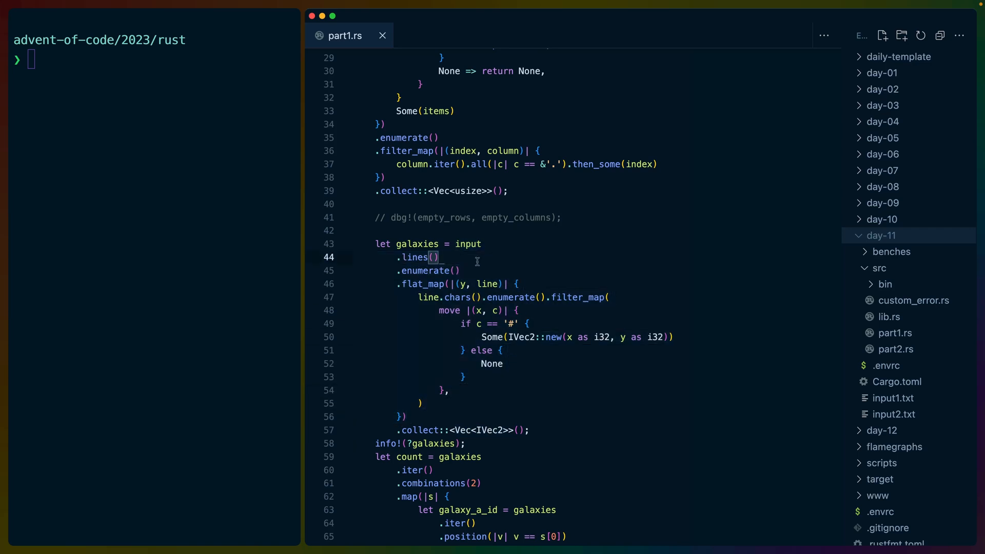
double_click(415, 256)
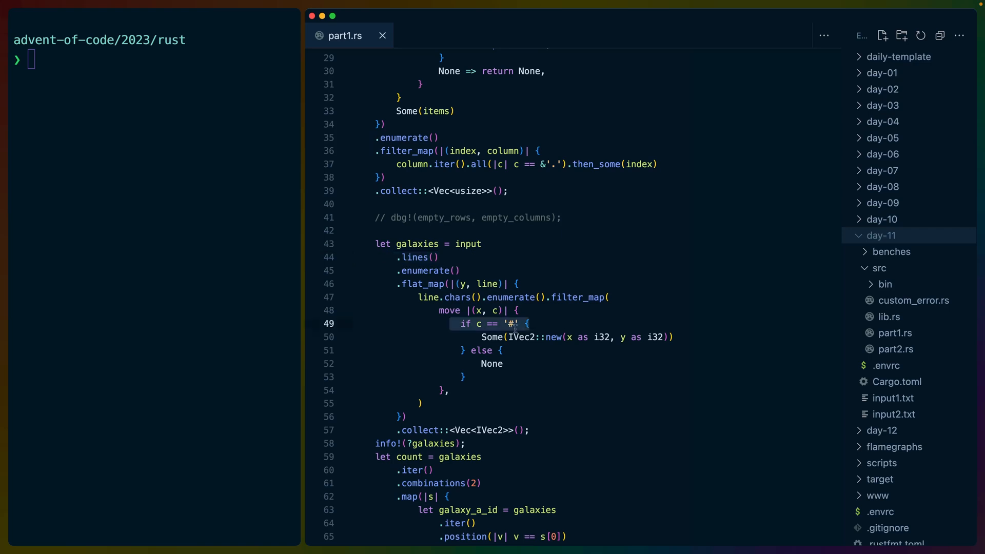
mouse_move(529, 429)
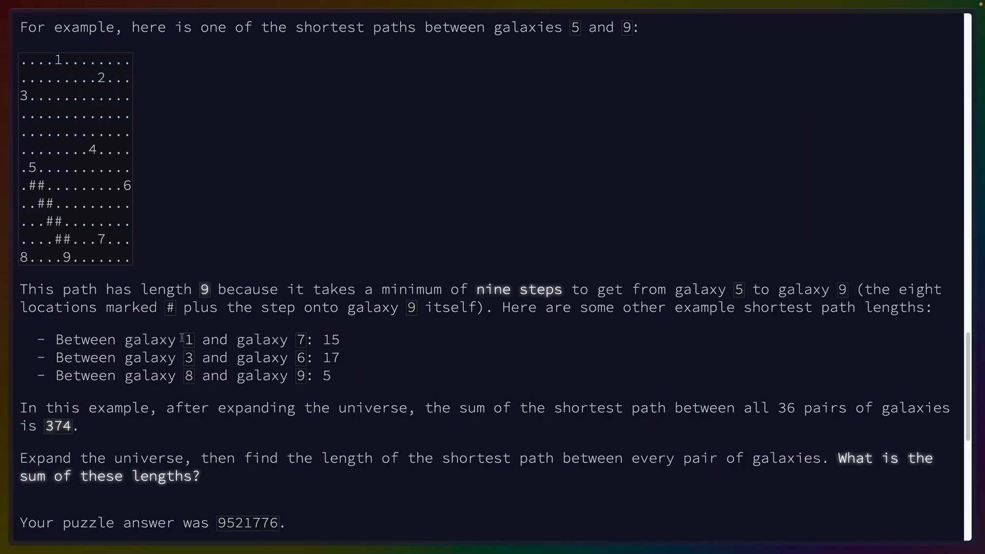
double_click(188, 357)
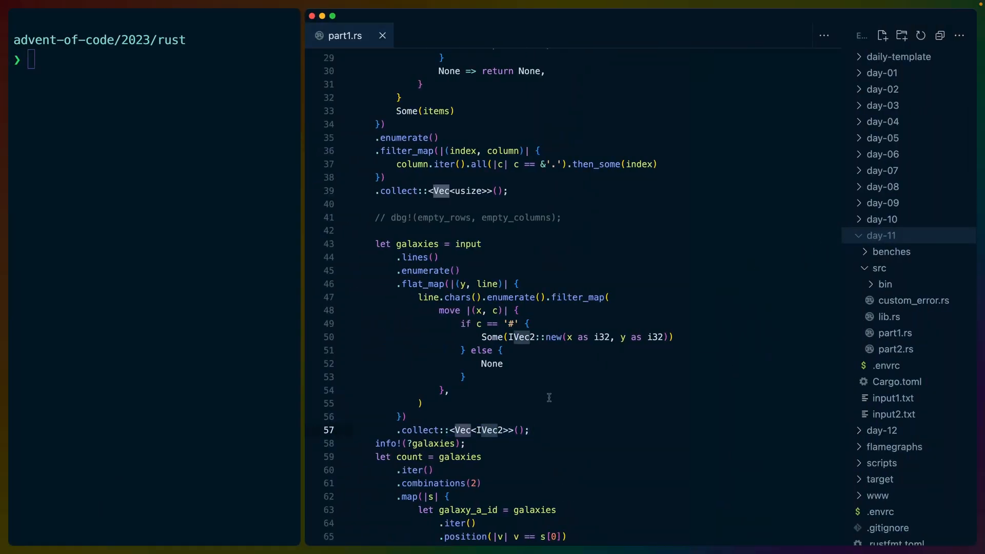
mouse_move(555, 388)
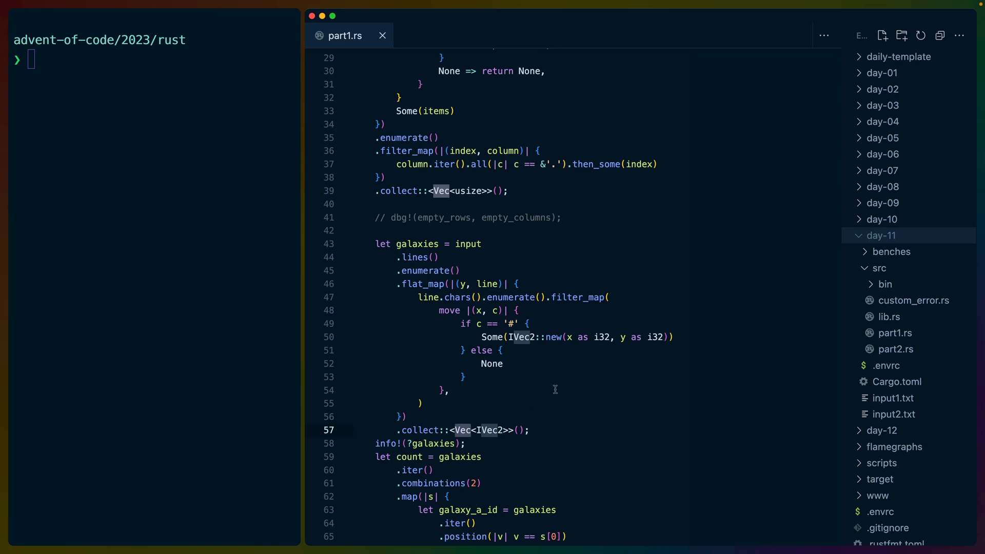
scroll("down", 3)
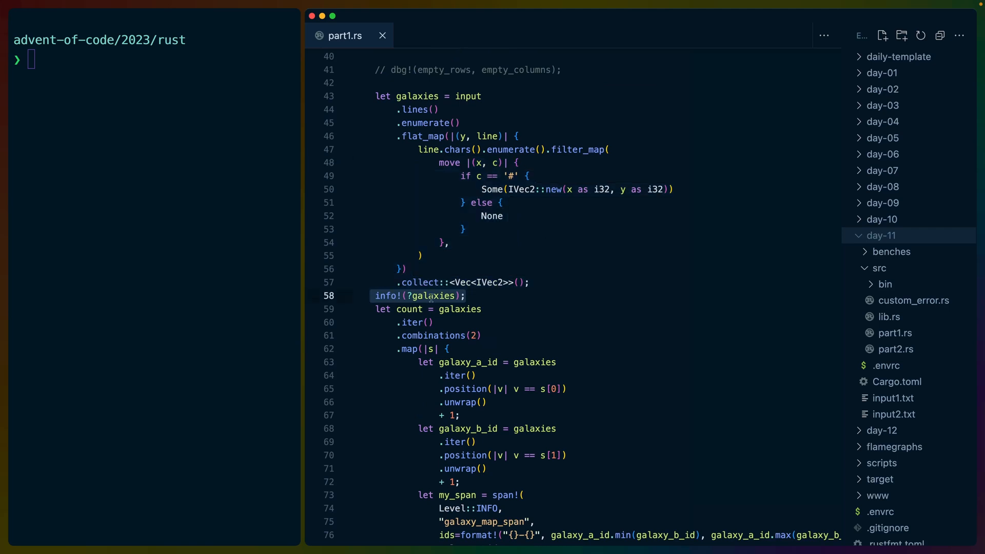
double_click(385, 295)
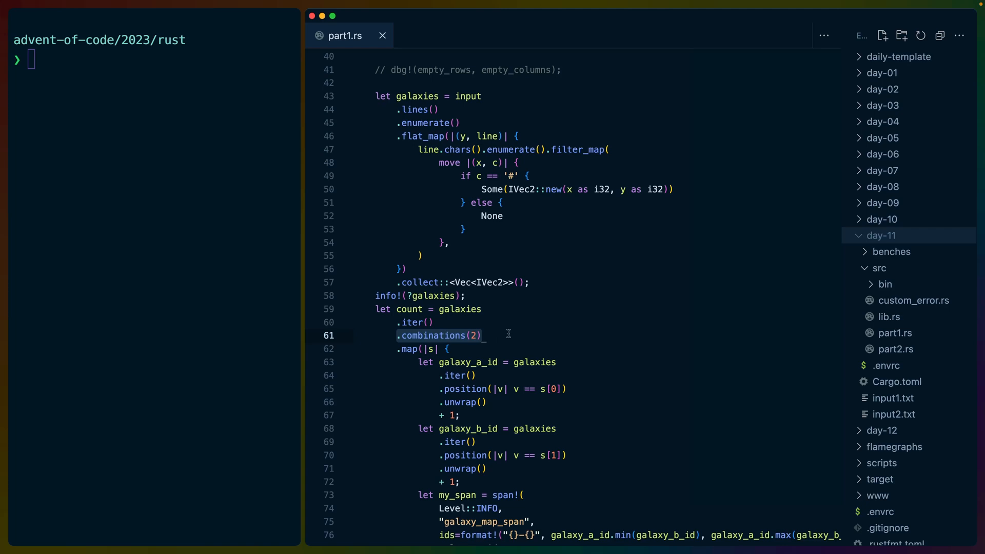
mouse_move(498, 326)
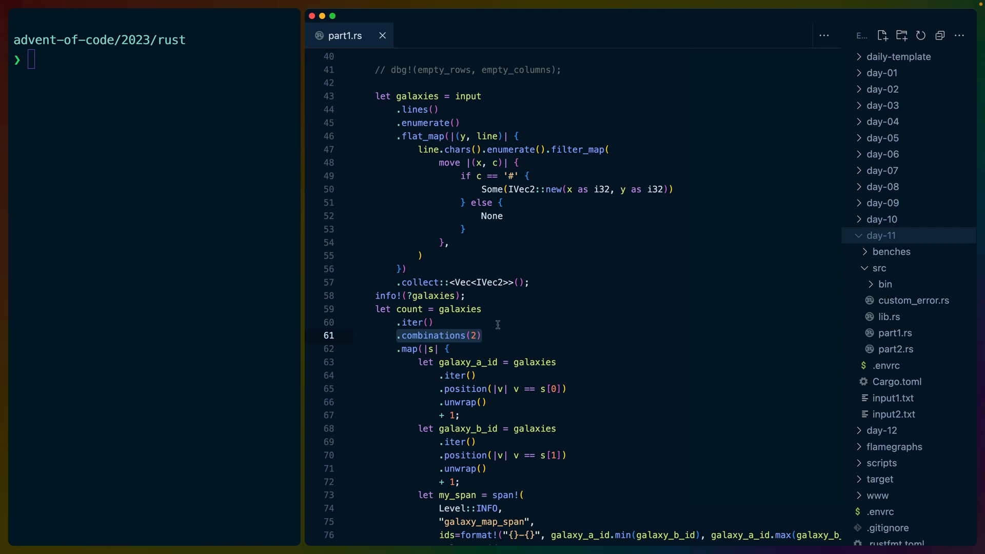
mouse_move(517, 328)
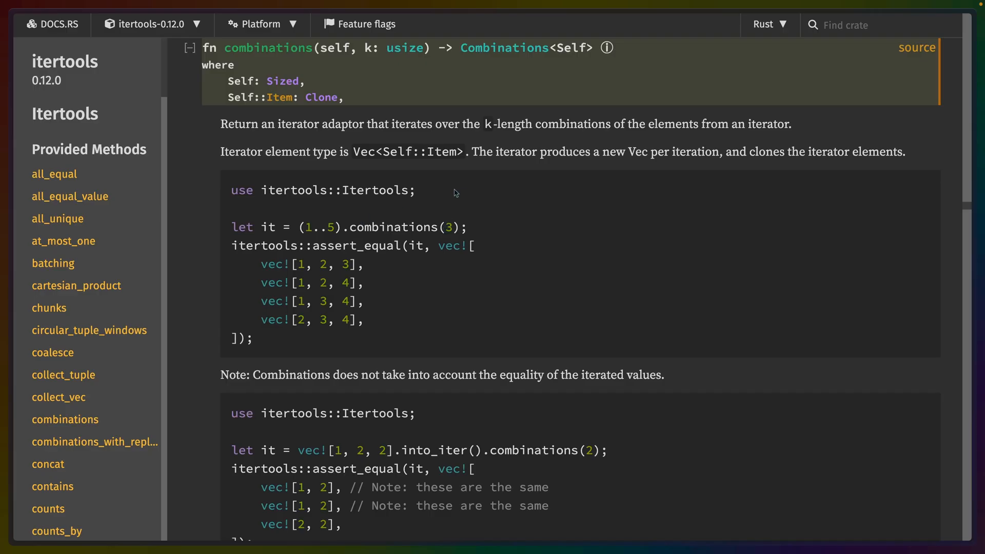
double_click(307, 226)
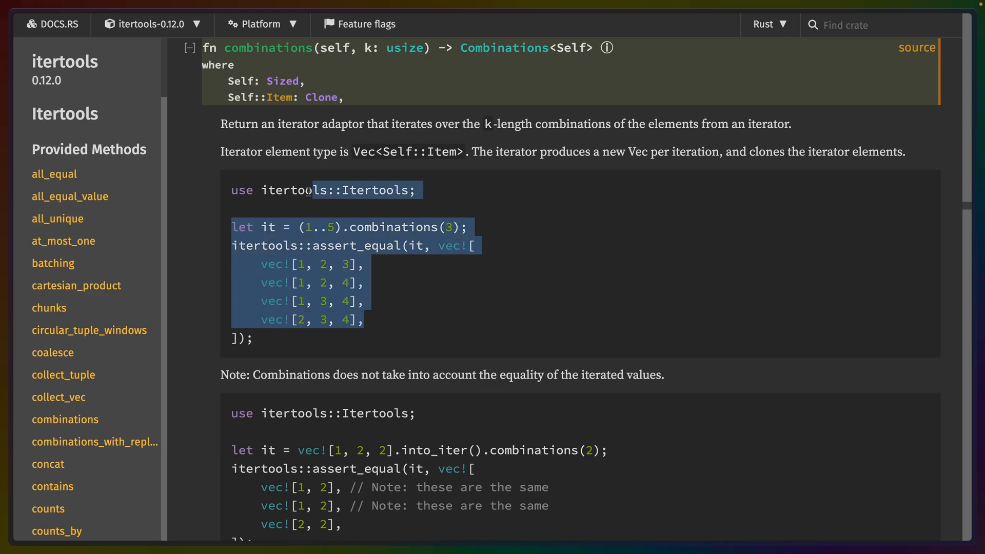
mouse_move(463, 288)
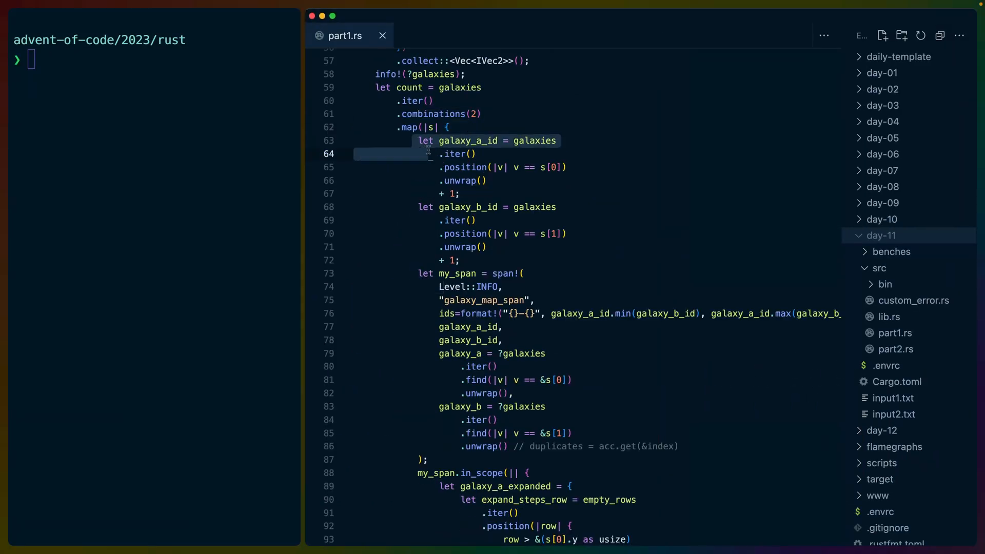
left_click_drag(429, 153, 506, 447)
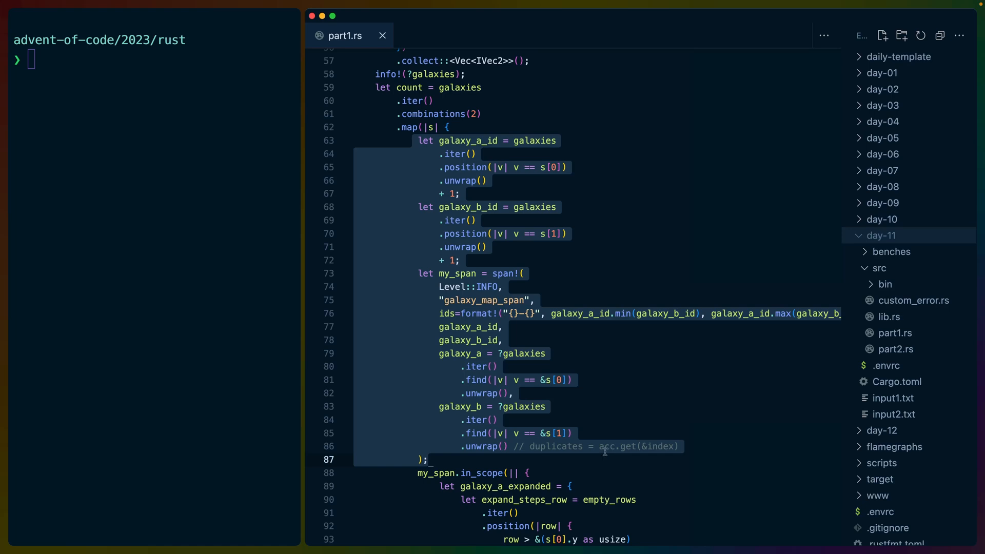
double_click(468, 141)
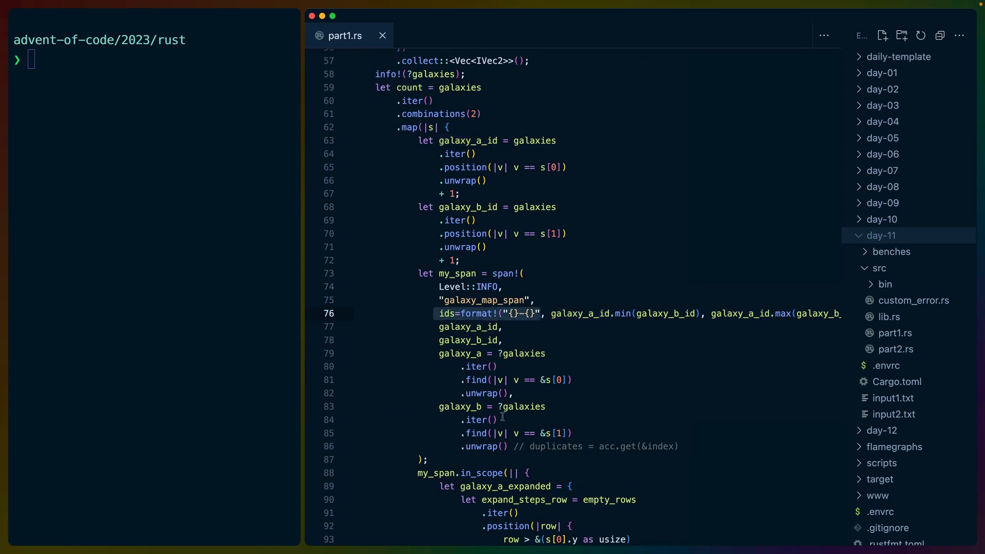
Run RUST_LOG=info cargo nextest run -p day-11 part1 --nocapture from day-11 with .envrc open
type("cd day-11/")
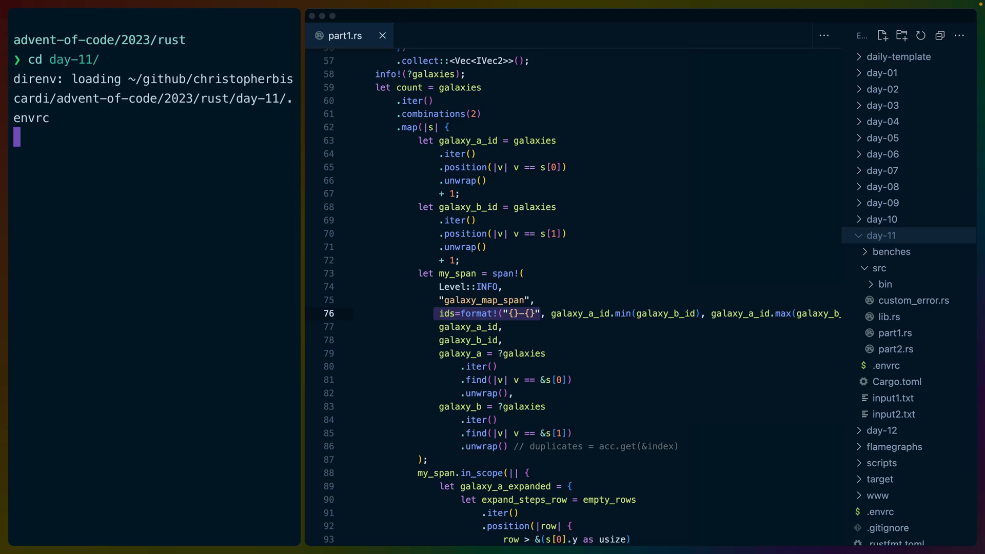
left_click(885, 365)
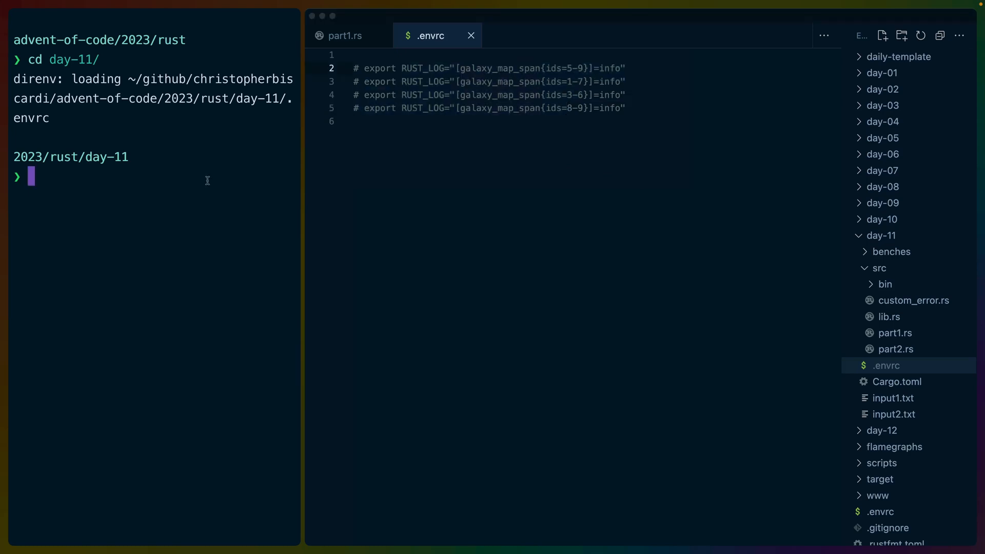
type("RUST_LOG=info cargo nextest run -p day-11 part1 --nocapture")
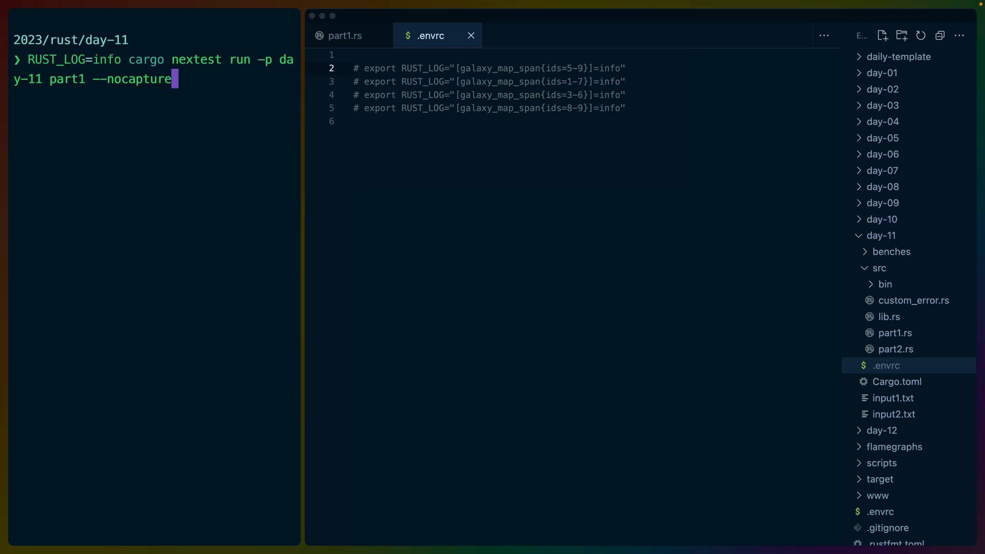
mouse_move(737, 313)
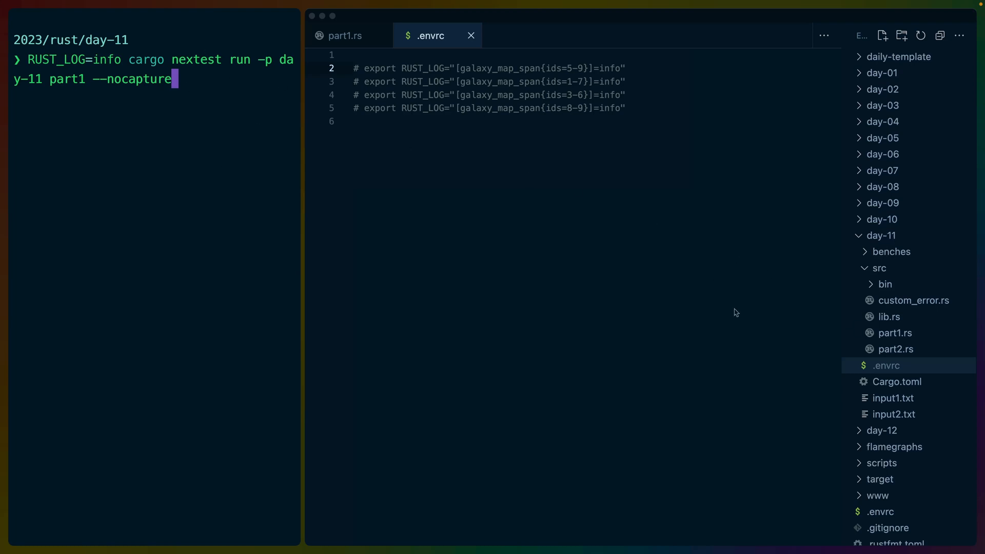
mouse_move(490, 251)
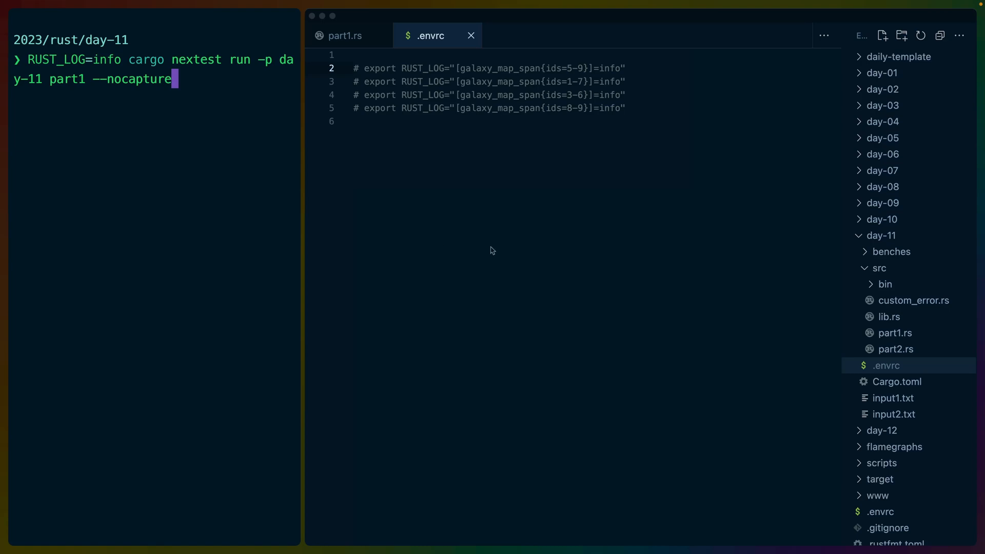
mouse_move(115, 62)
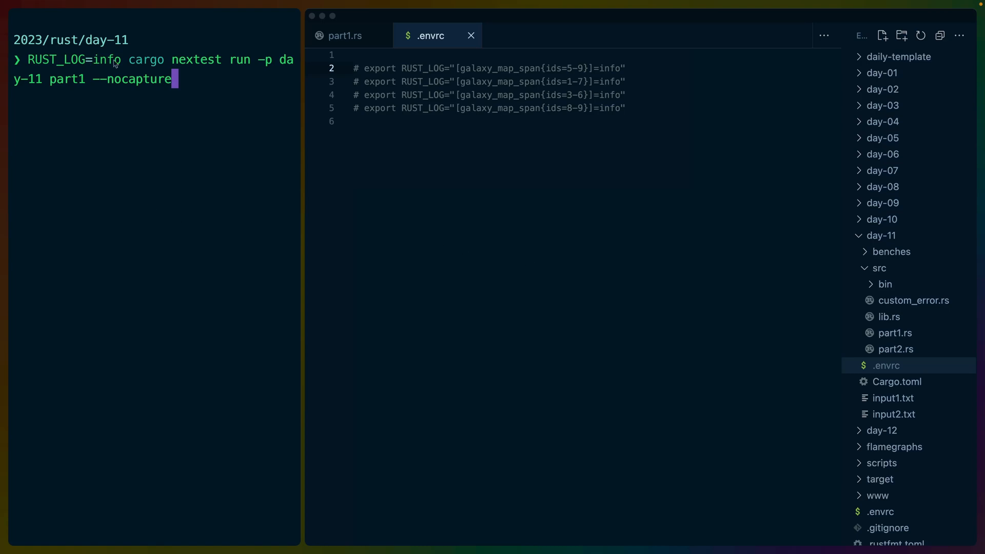
key("enter")
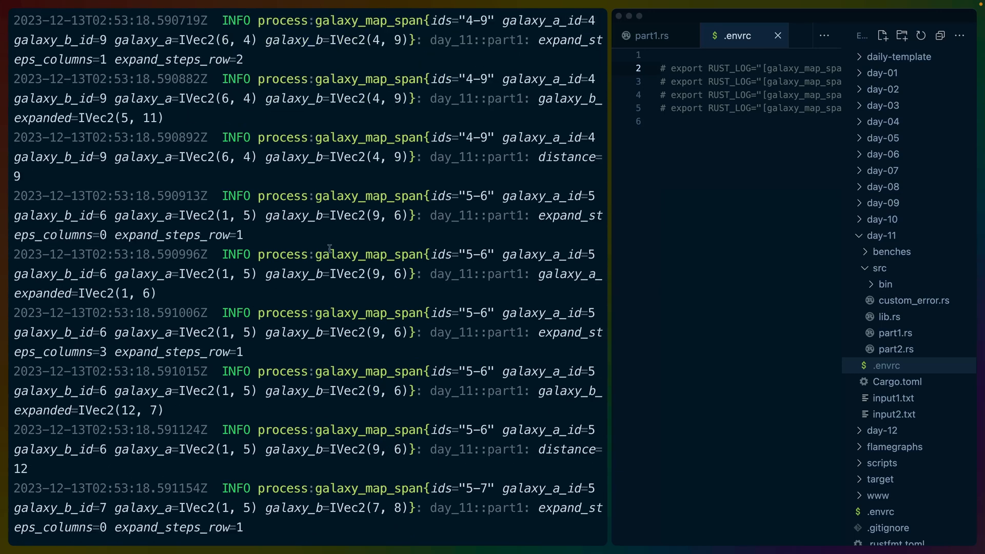
Scroll to the nextest summary showing test_process passed, 1 passed and 2 skipped
scroll("down", 3)
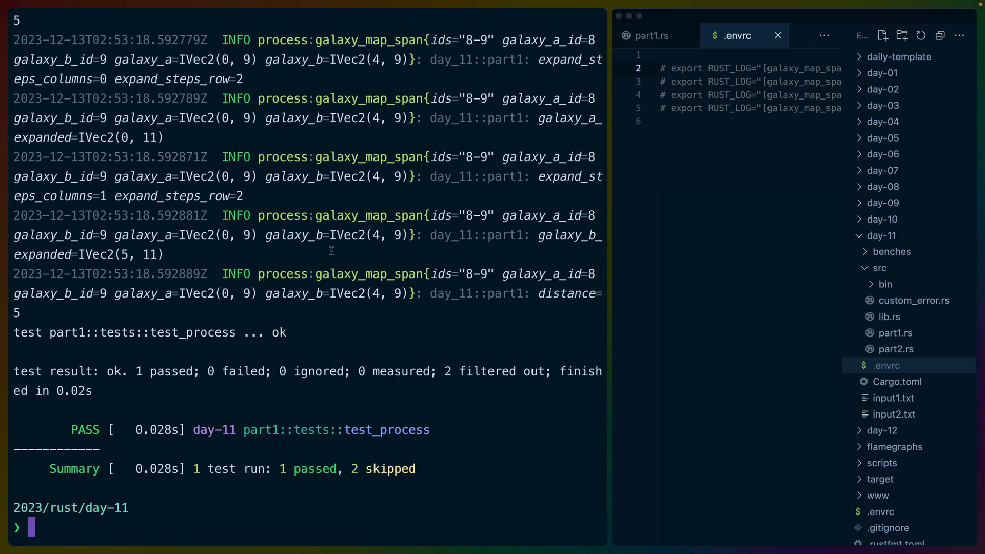
mouse_move(371, 217)
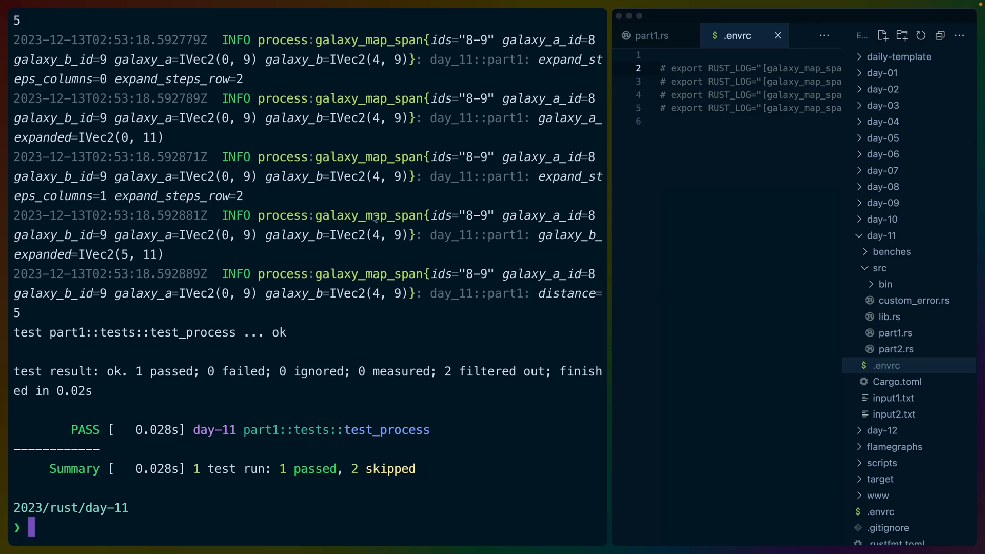
mouse_move(446, 233)
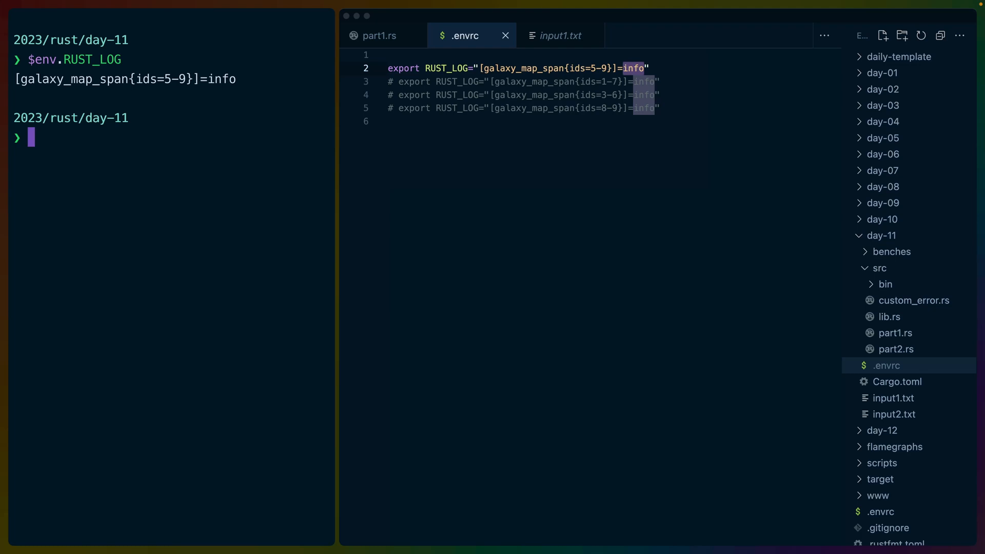
Rerun cargo nextest run -p day-11 part1 --nocapture with RUST_LOG filtered to the 5-9 span
type("LOG=info cargo nextest run -p day-11 part1 --nocapture")
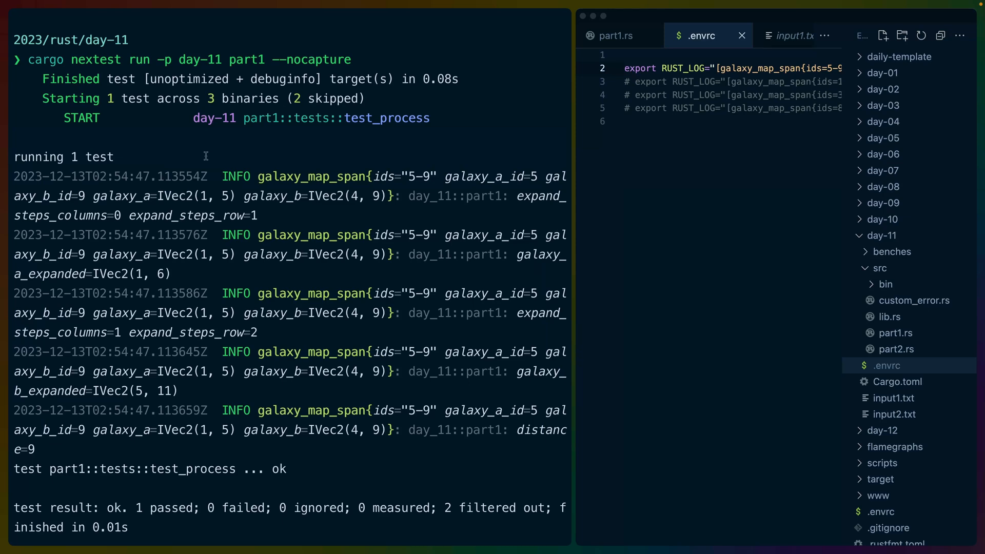
Review the 5-9 galaxy_map_span log entry and PASS summary, then close .envrc
left_click_drag(223, 177, 385, 217)
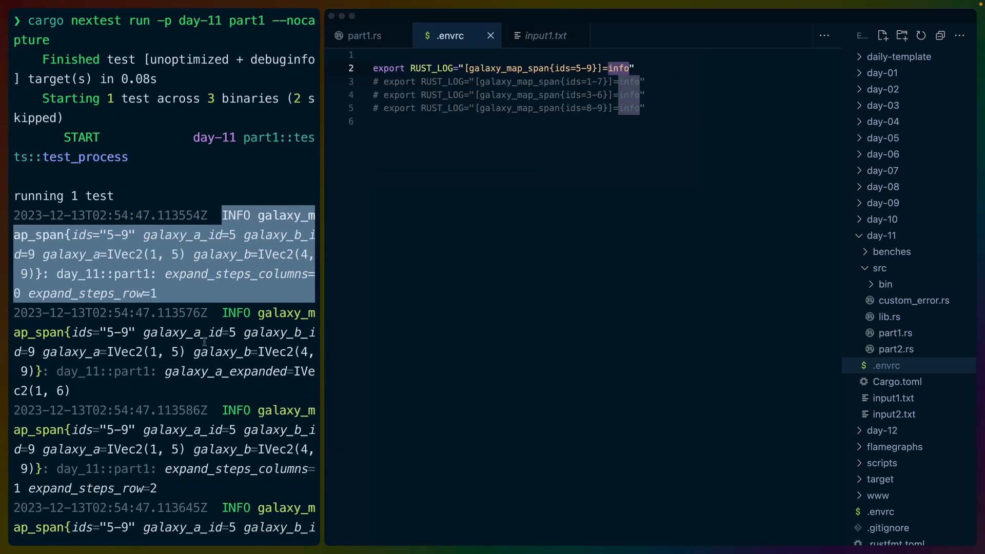
scroll("down", 3)
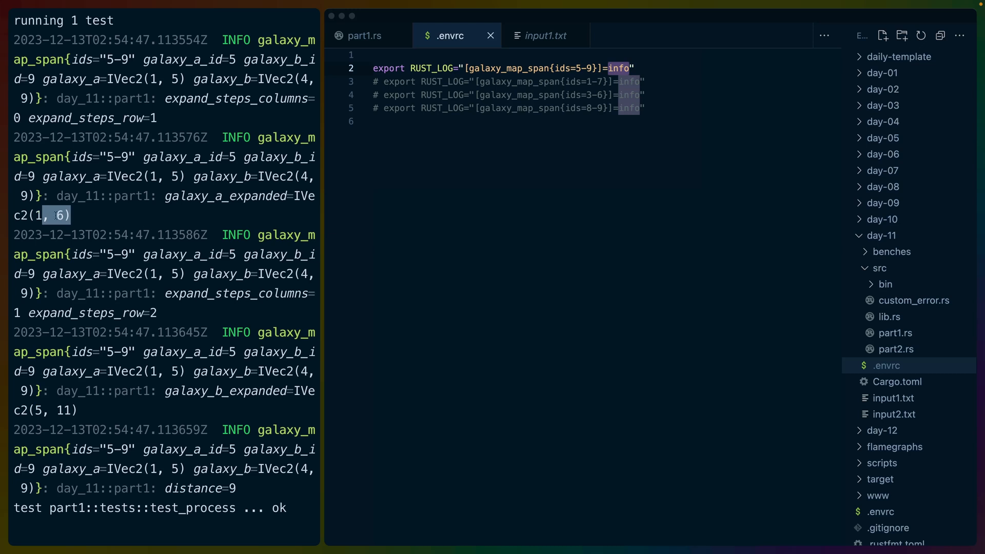
mouse_move(132, 363)
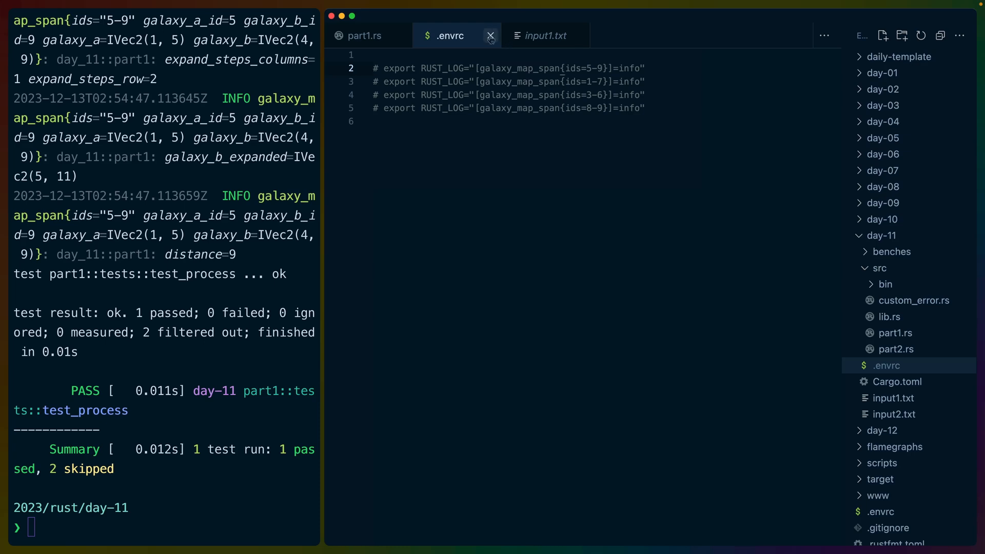
left_click(490, 35)
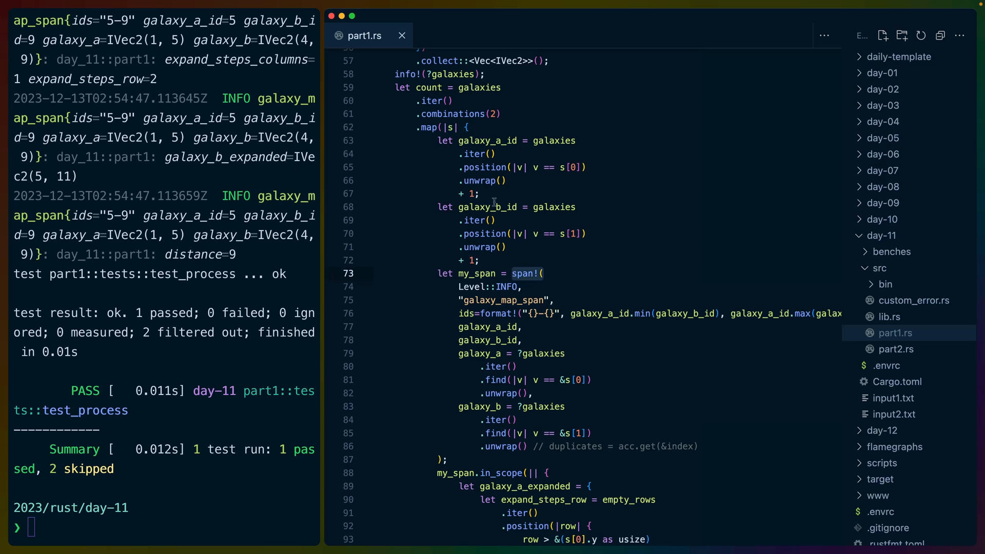
left_click_drag(435, 140, 446, 460)
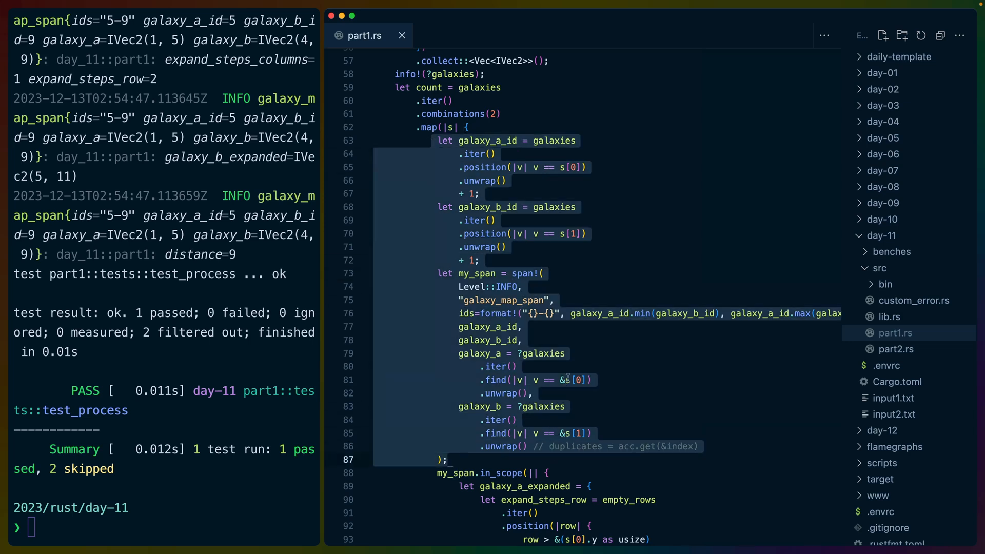
left_click(474, 313)
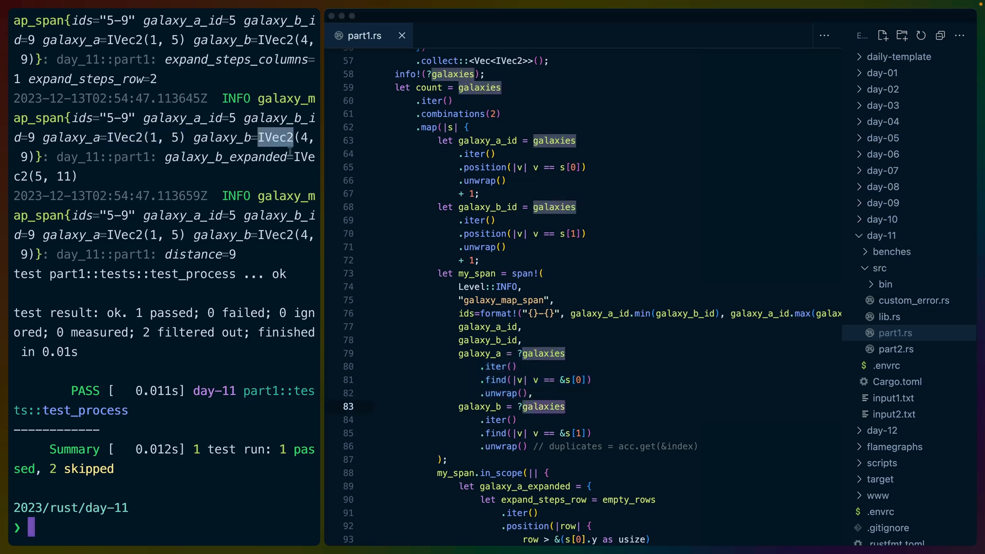
scroll("down", 3)
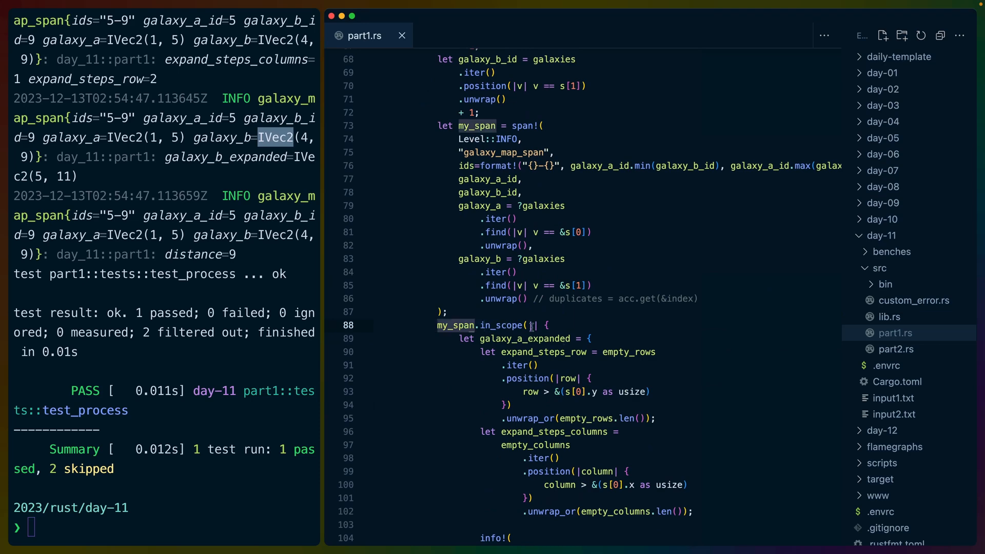
scroll("down", 3)
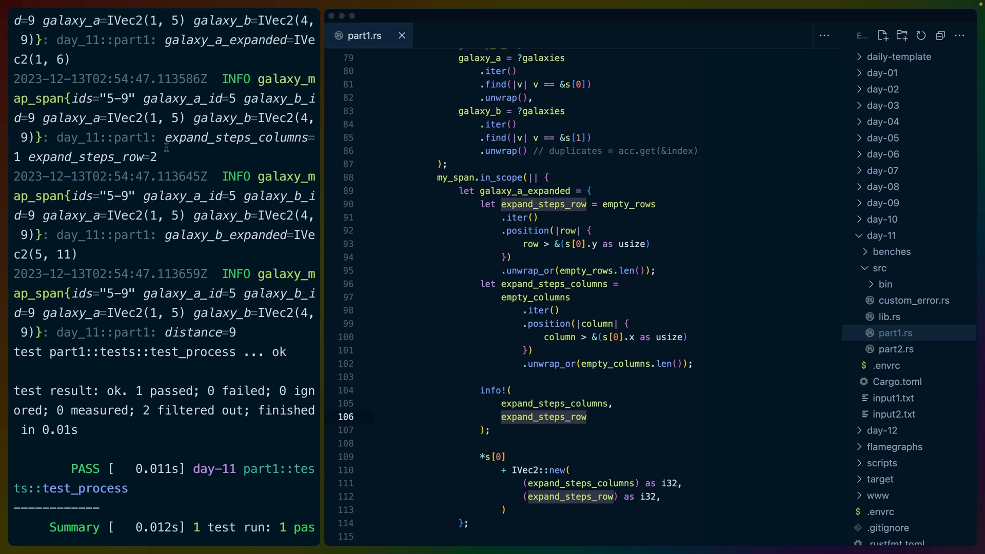
left_click_drag(162, 137, 156, 157)
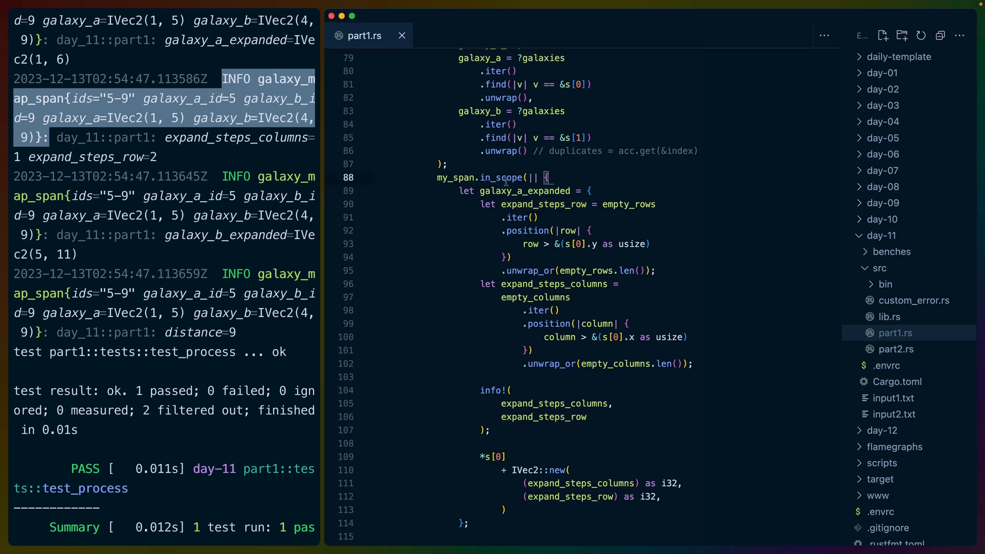
double_click(524, 191)
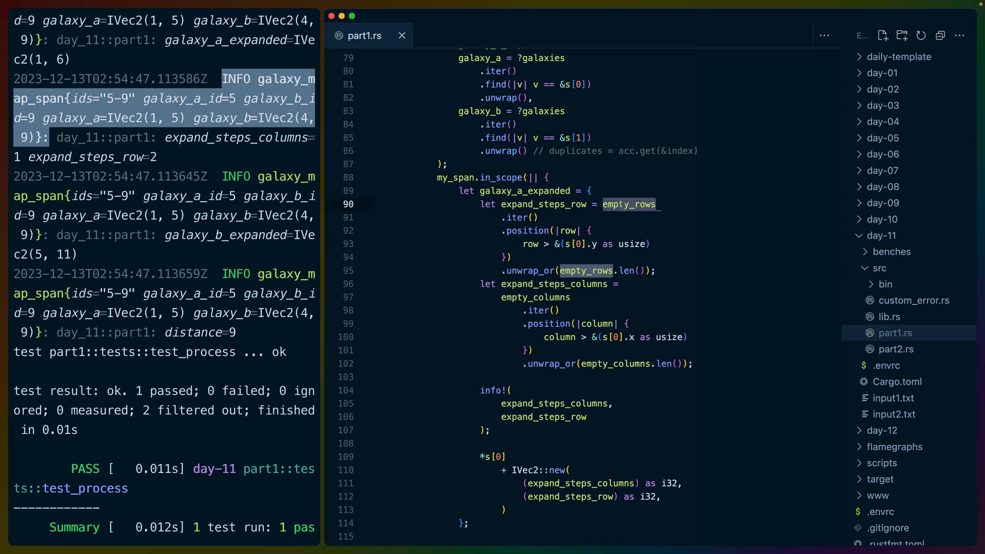
mouse_move(519, 244)
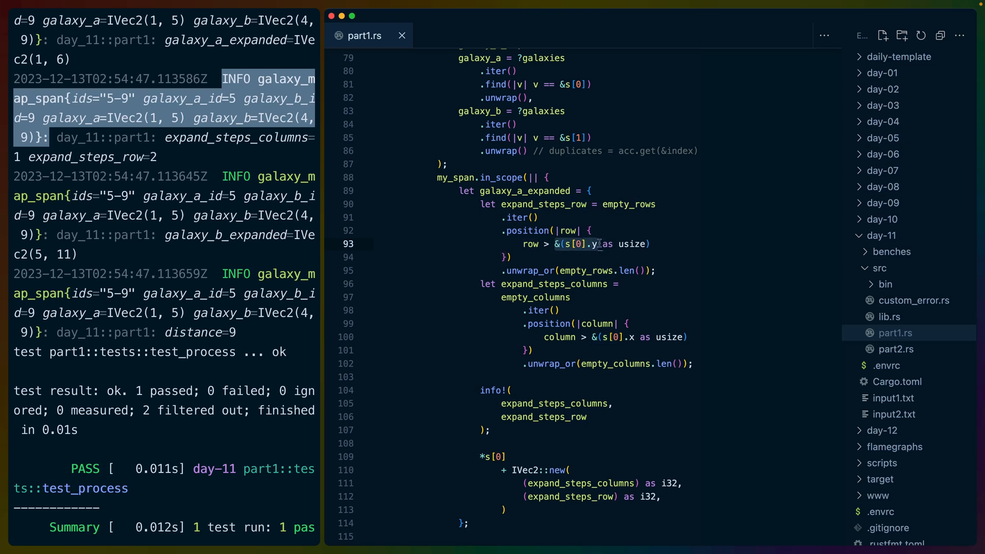
mouse_move(617, 242)
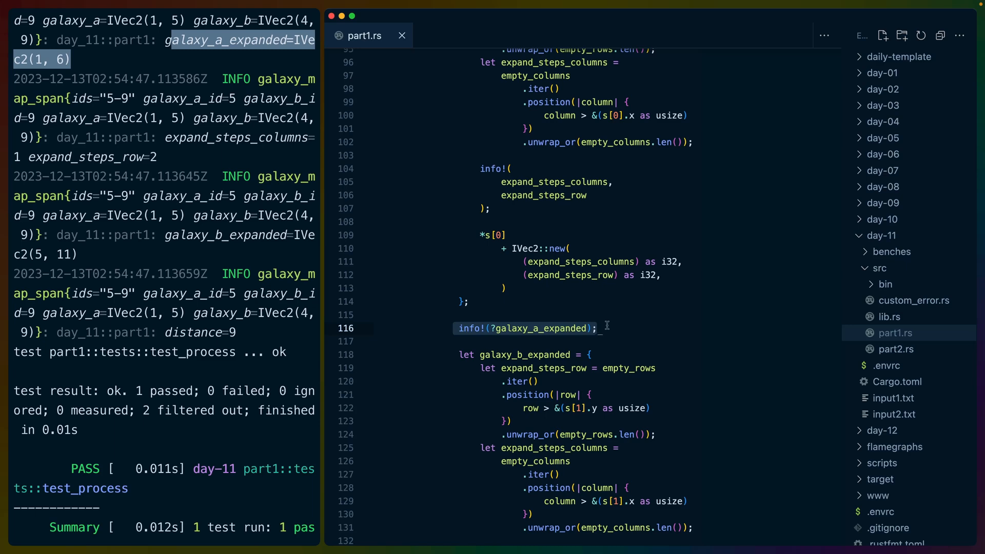
scroll("down", 3)
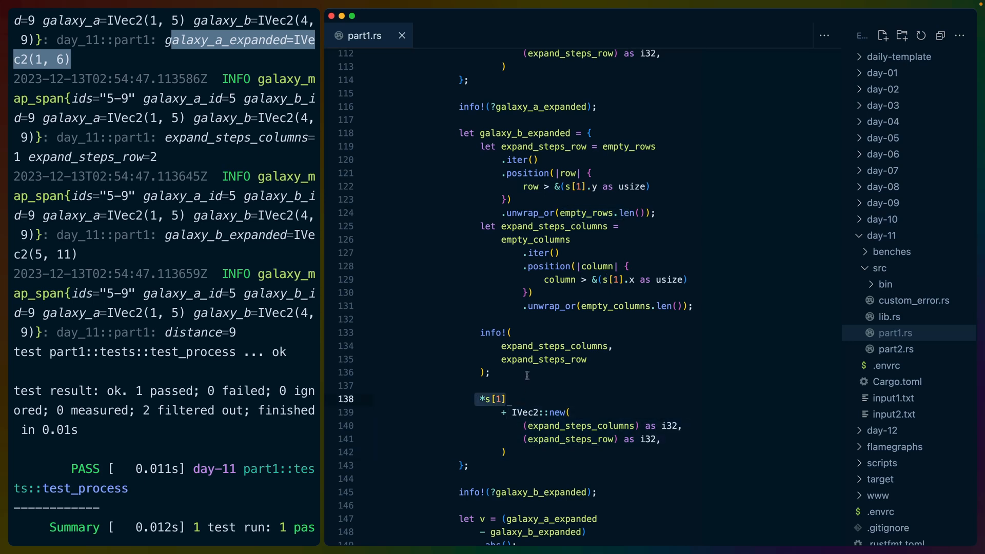
scroll("down", 3)
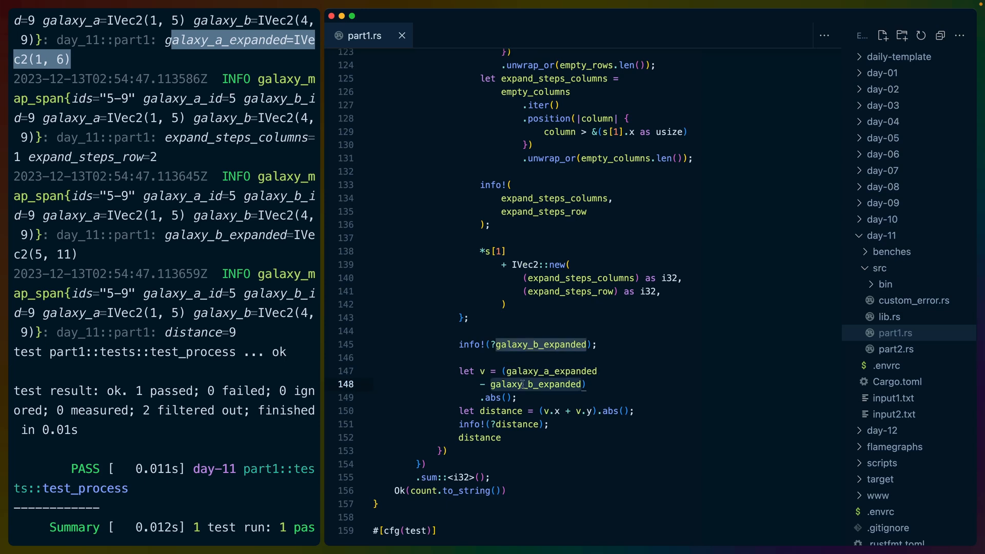
double_click(536, 384)
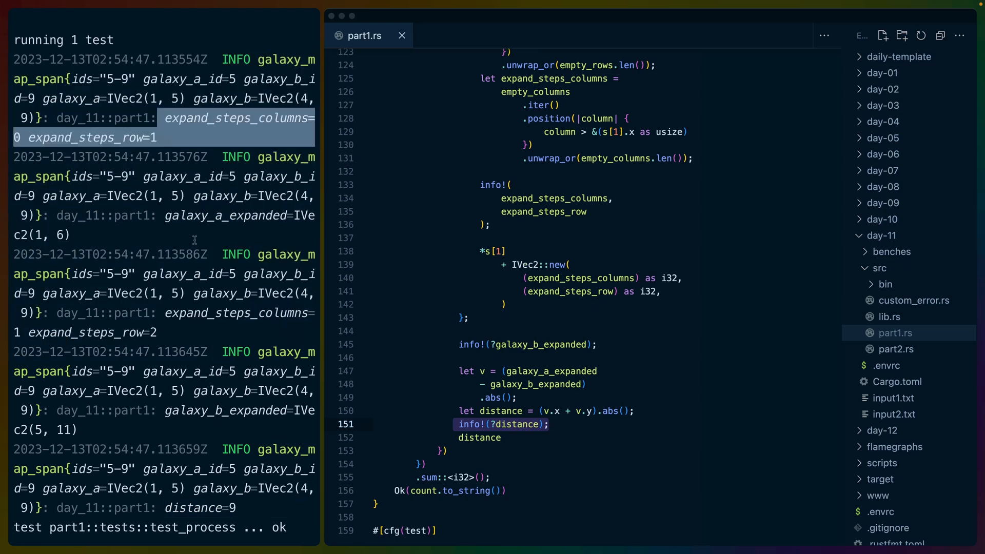
scroll("down", 3)
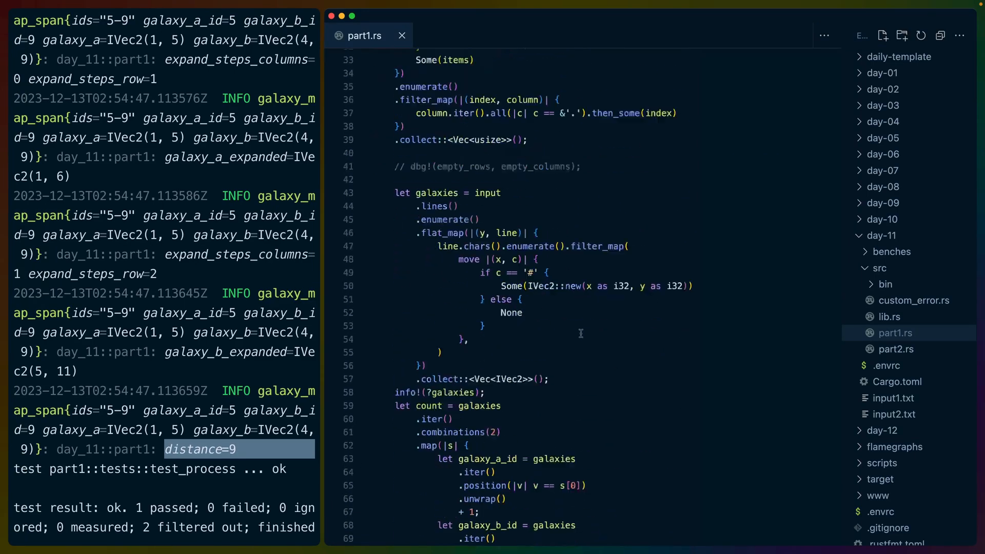
scroll("down", 3)
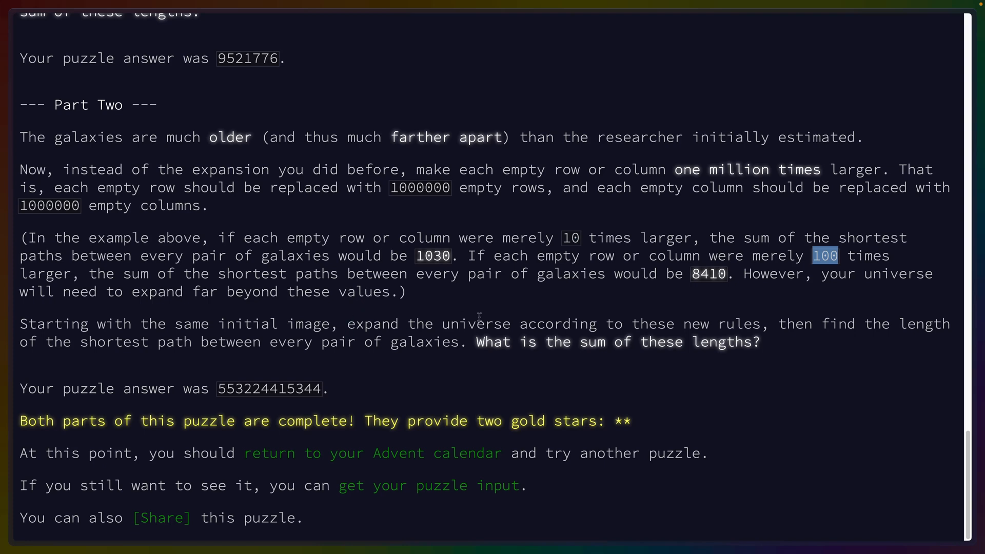
Highlight the 100× example expansion factor in the Part Two description
left_click_drag(477, 341, 639, 342)
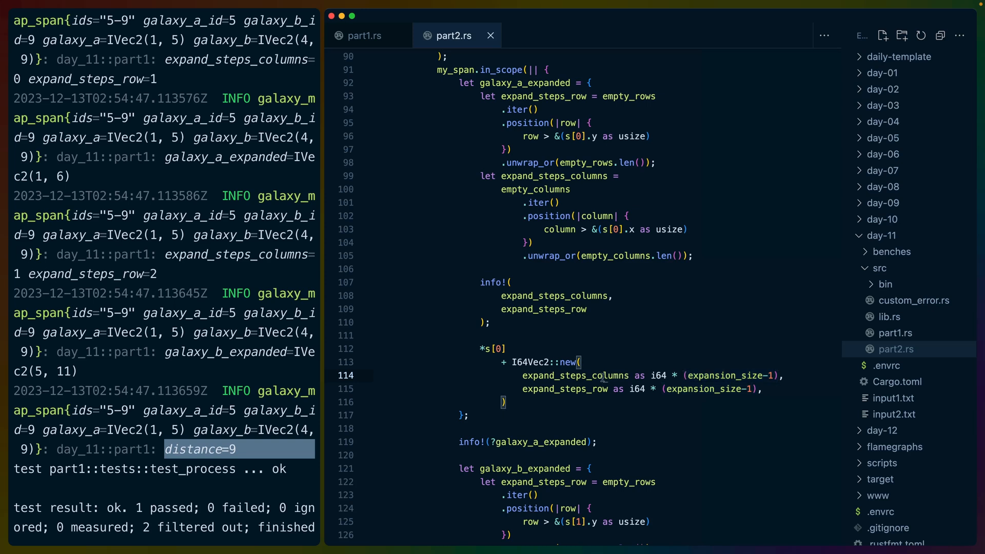
Trace expansion_size to the rstest process call for cases 10→1030 and 100→8410, collapsing day-11
double_click(574, 376)
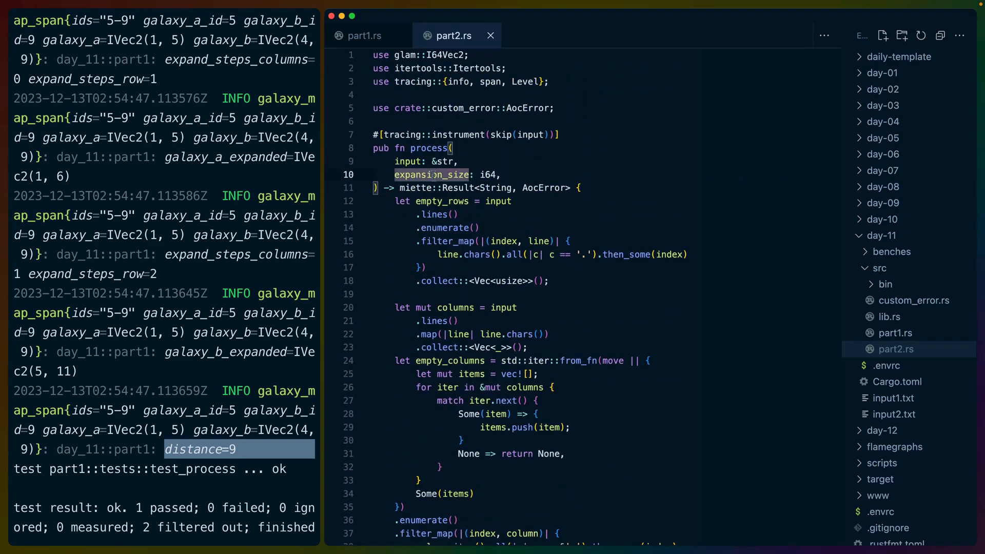
scroll("down", 3)
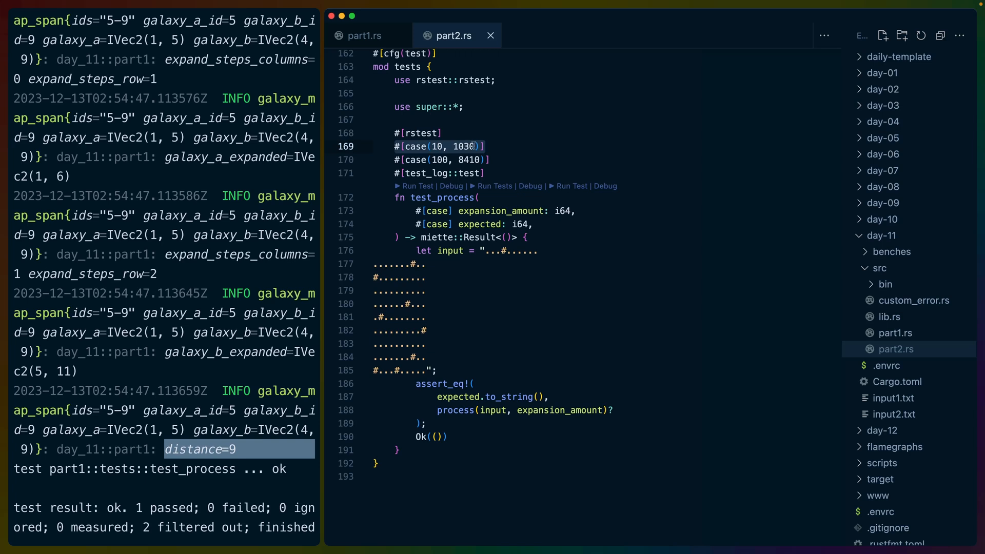
left_click(432, 160)
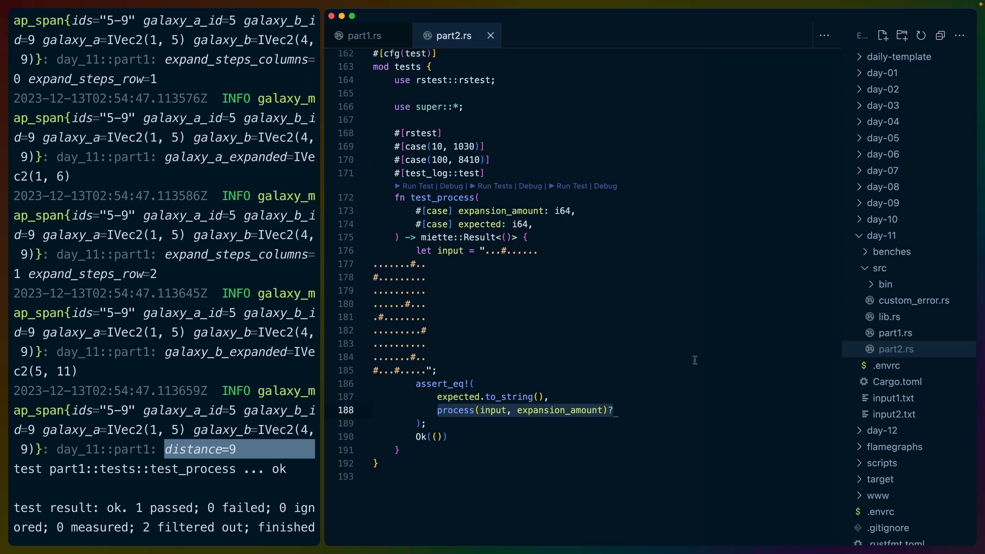
left_click(884, 235)
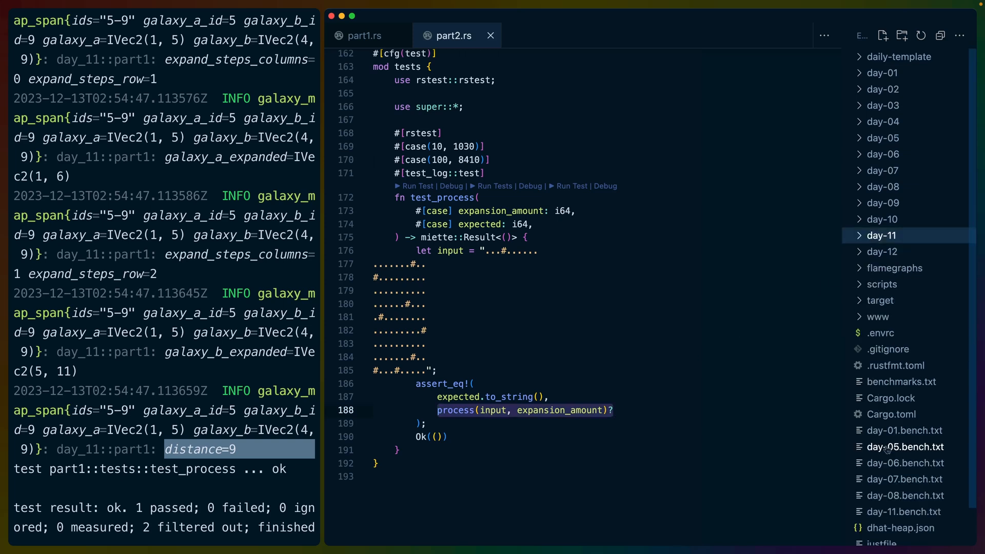
mouse_move(899, 381)
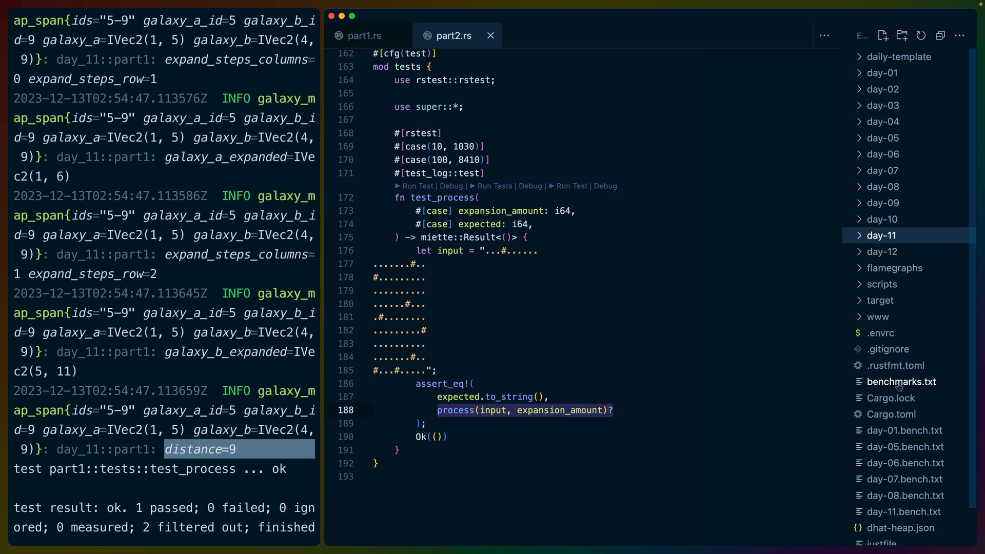
Compare benchmarks.txt's part1 median against part2's ~22 ms rows up to expansion size 100000
left_click(900, 381)
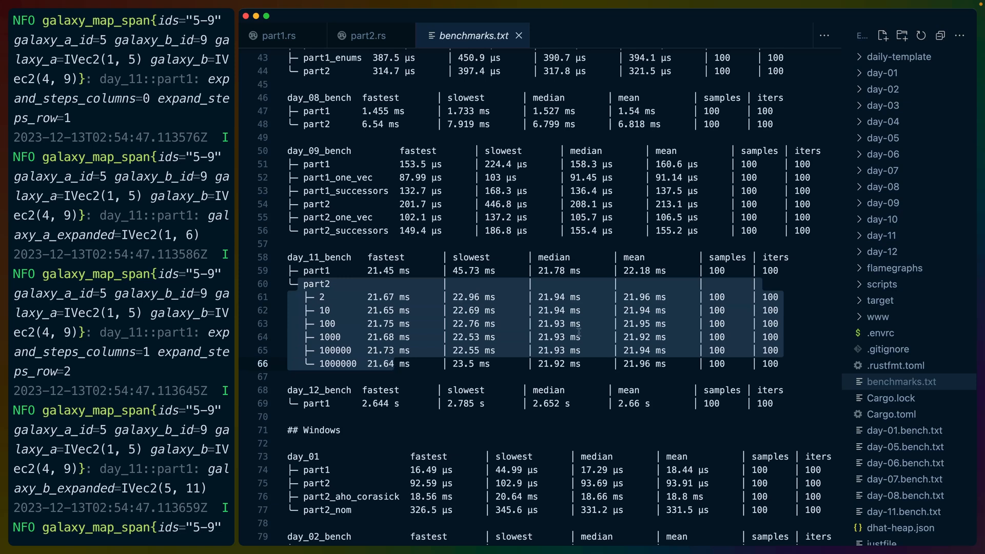
mouse_move(356, 344)
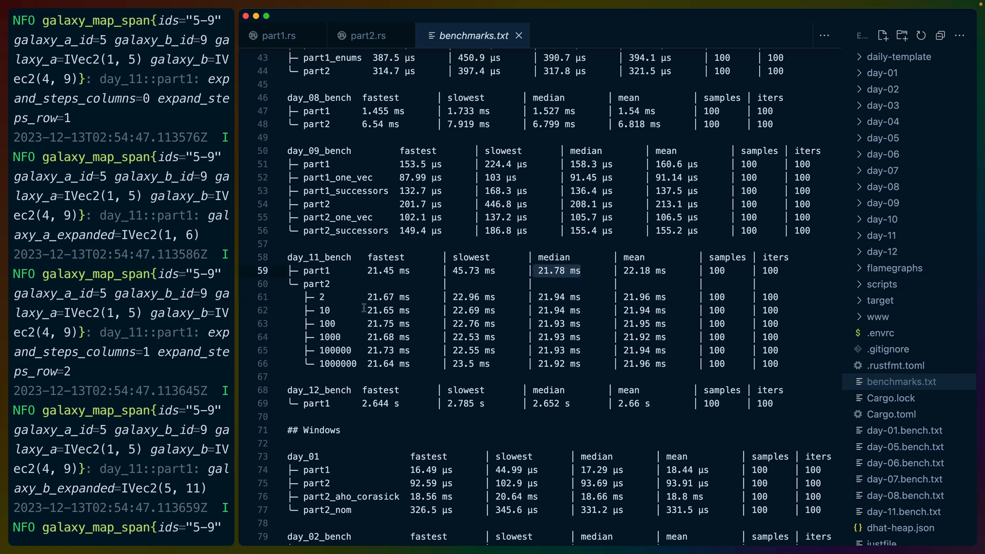
double_click(328, 323)
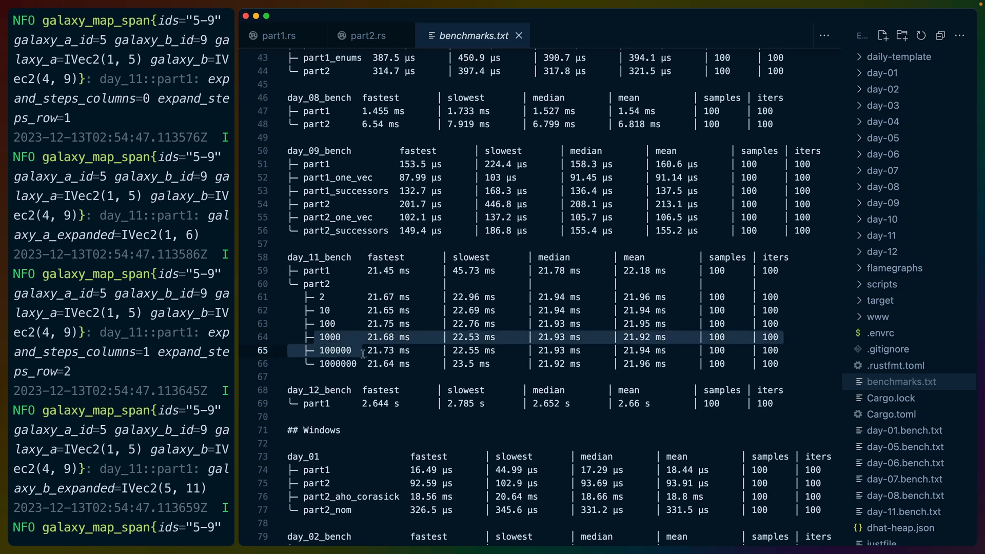
left_click(912, 284)
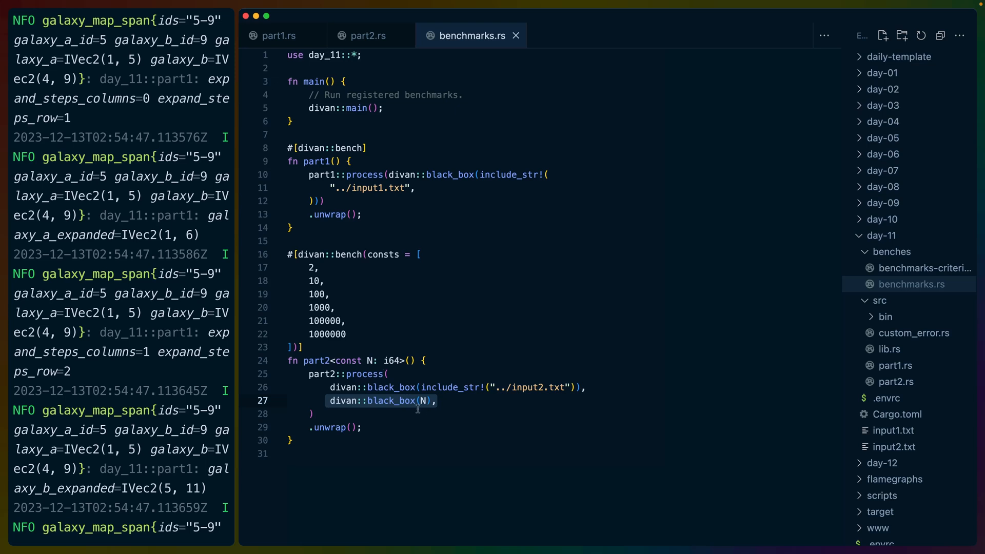
mouse_move(451, 401)
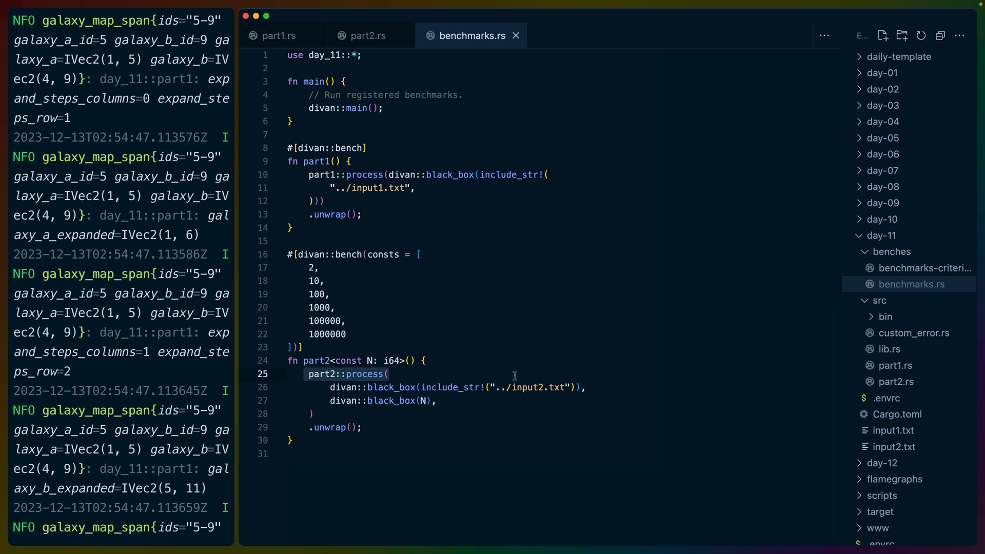
mouse_move(771, 327)
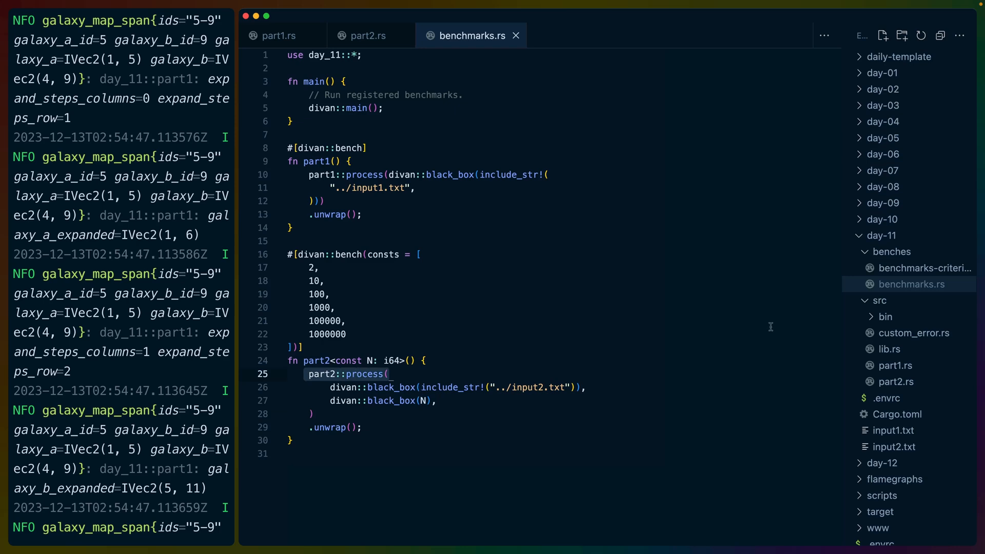
Reopen benchmarks.txt listing day_11_bench part1 and part2 timings near 21.9 ms
left_click(902, 341)
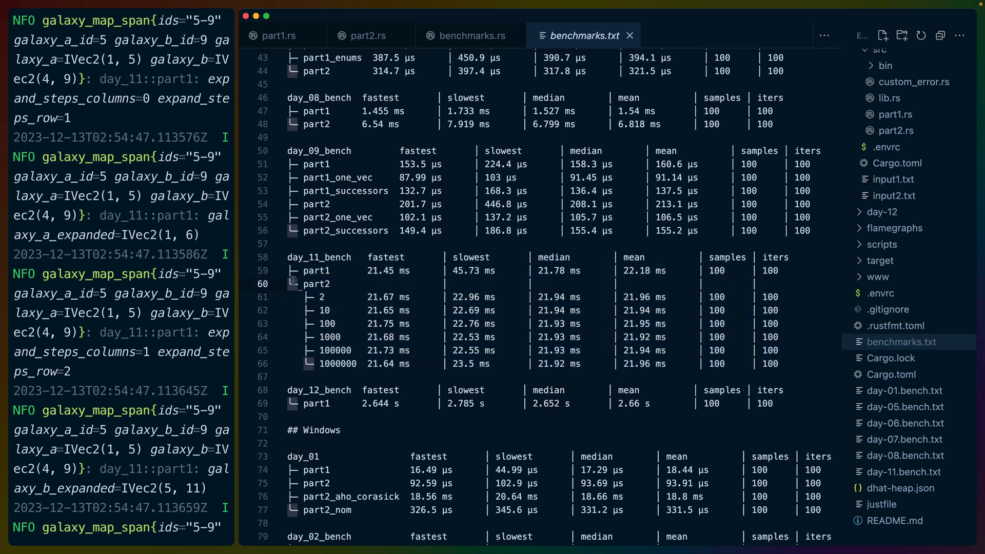
left_click_drag(292, 296, 362, 363)
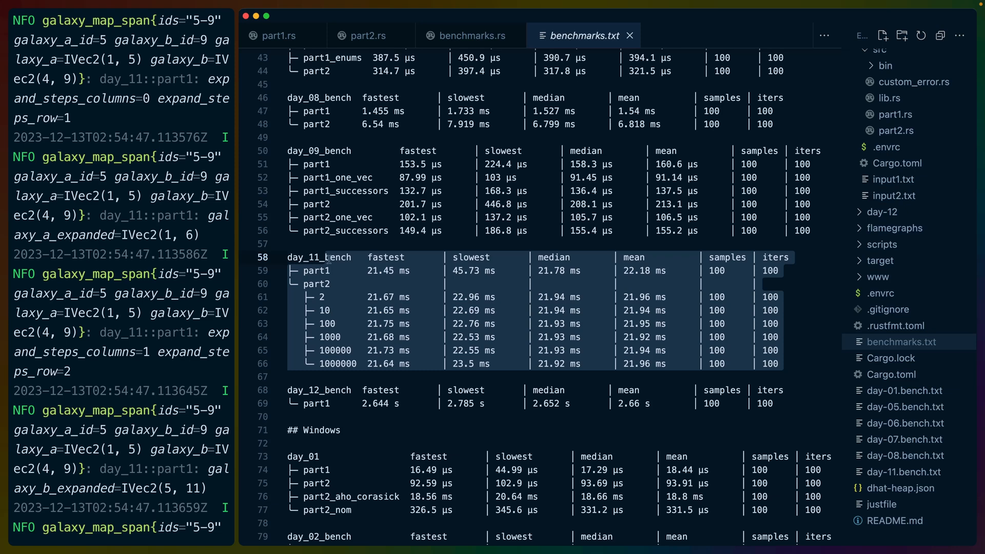
mouse_move(697, 319)
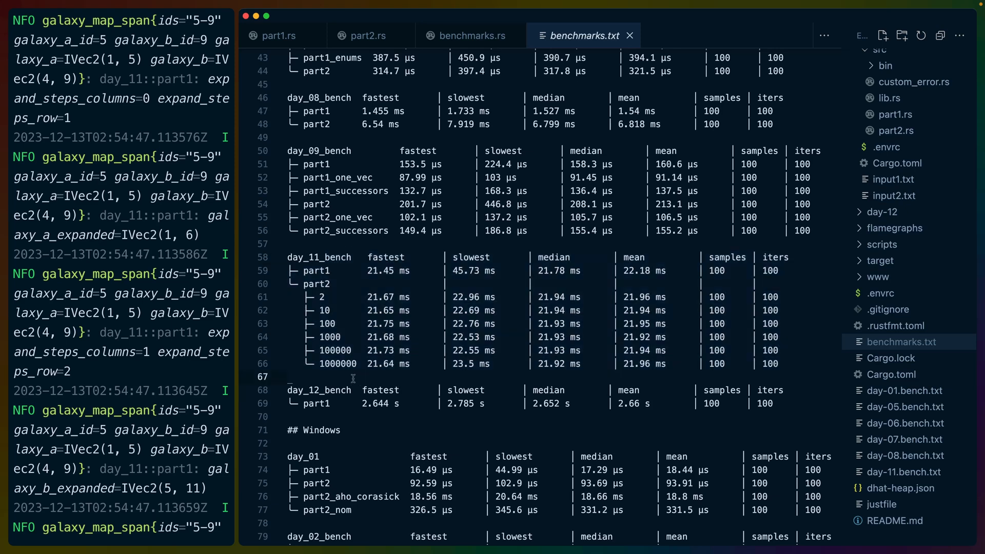
left_click_drag(289, 257, 782, 370)
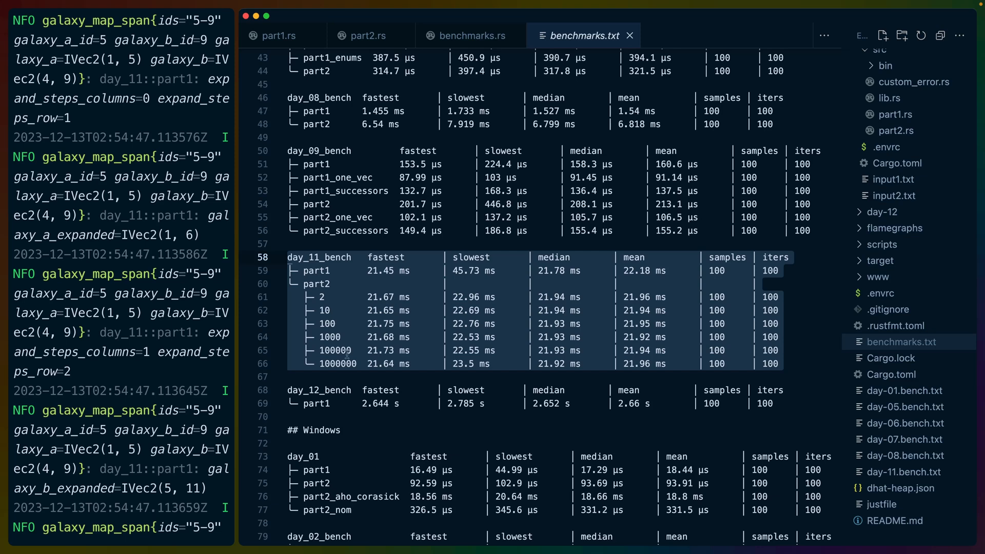
left_click(923, 239)
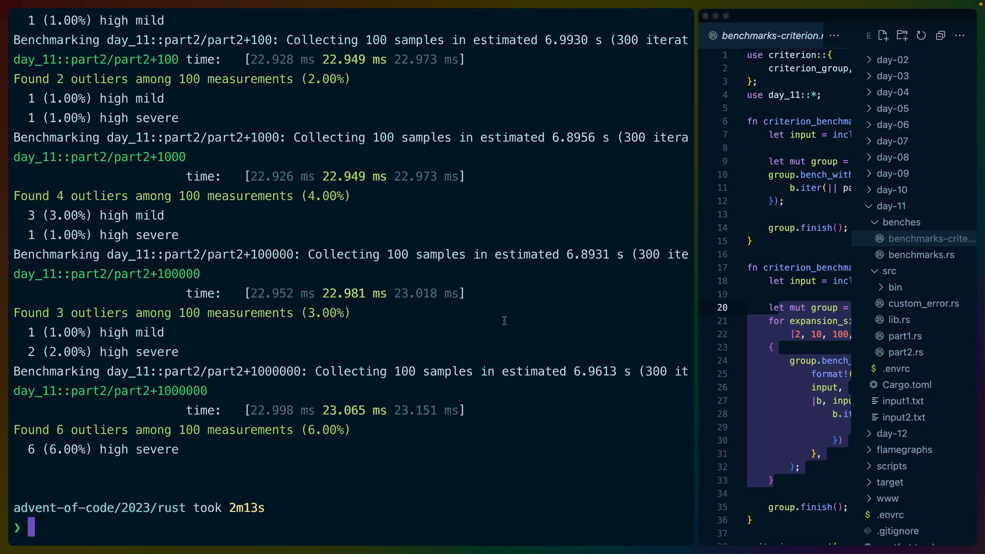
Launch the Criterion HTML report at target/criterion/report/index.html from the terminal
type("open target/criterion/report/index.html")
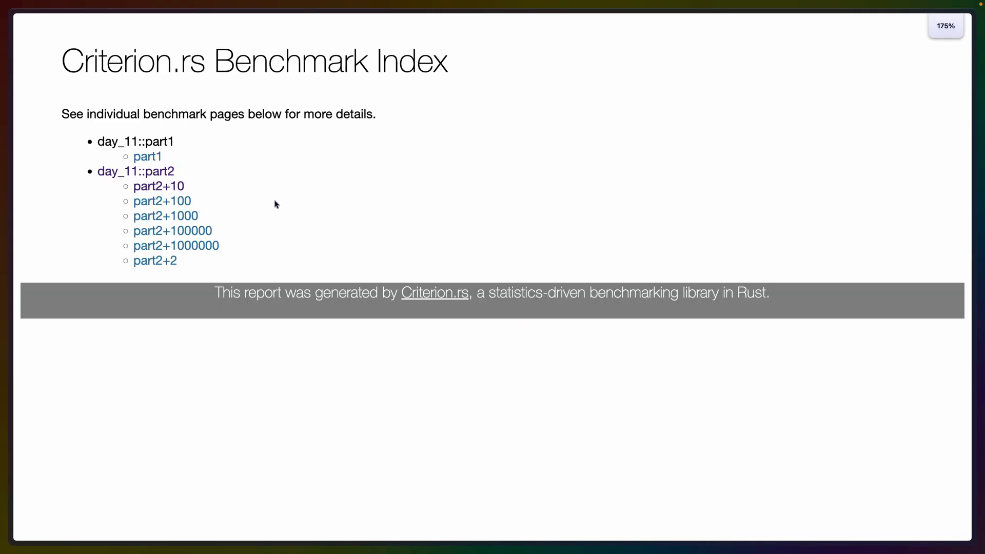
View day_11::part1 details, then scroll day_11::part2's violin plot and per-size charts near 23 ms
left_click(147, 156)
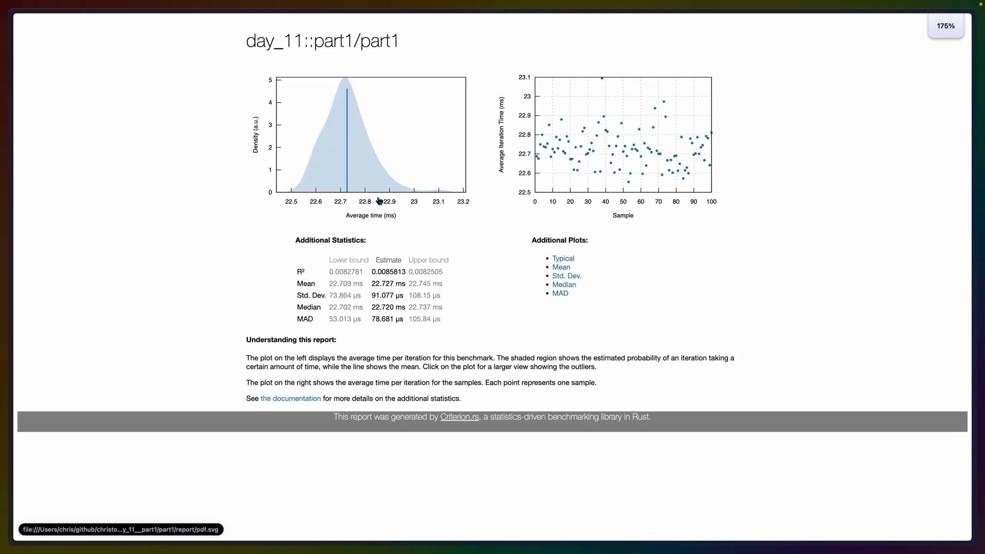
mouse_move(334, 161)
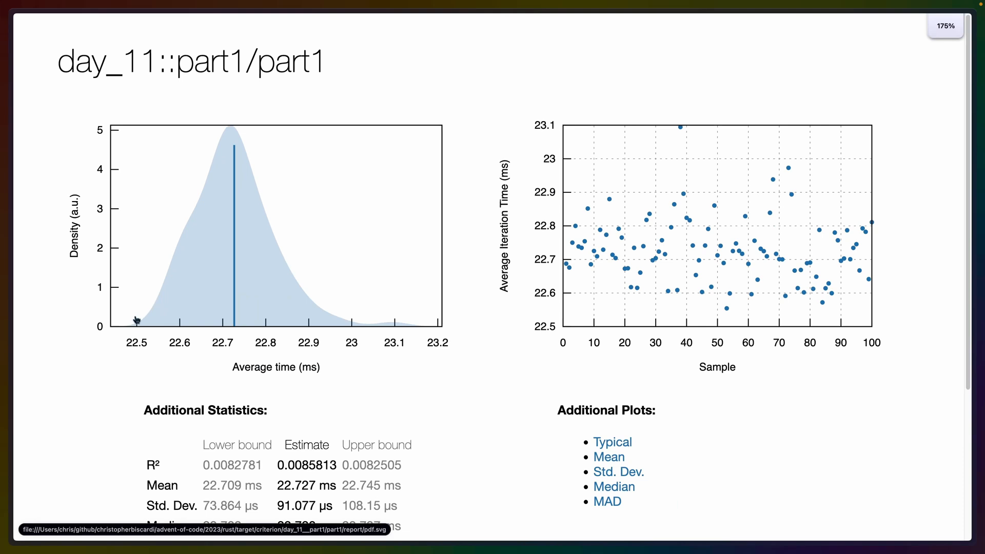
mouse_move(435, 357)
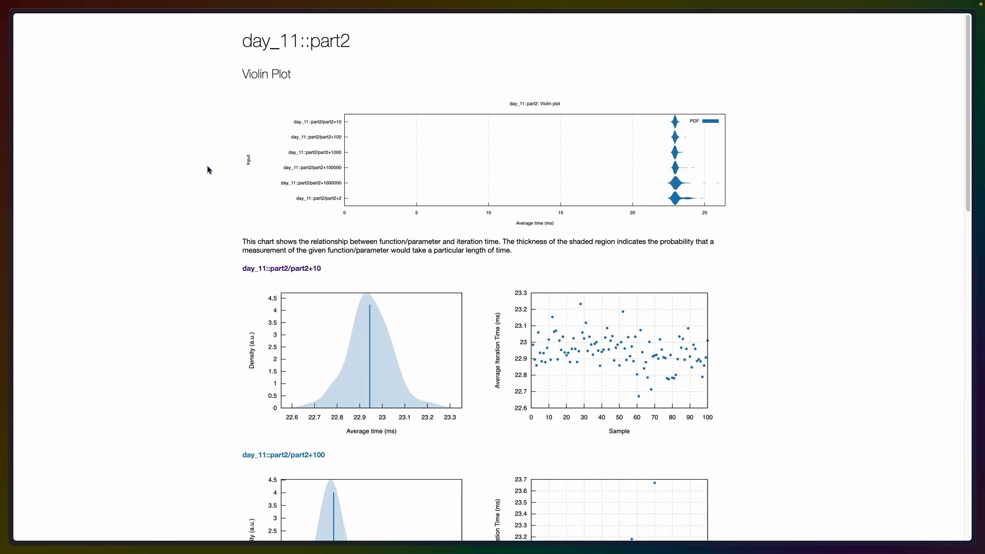
mouse_move(296, 121)
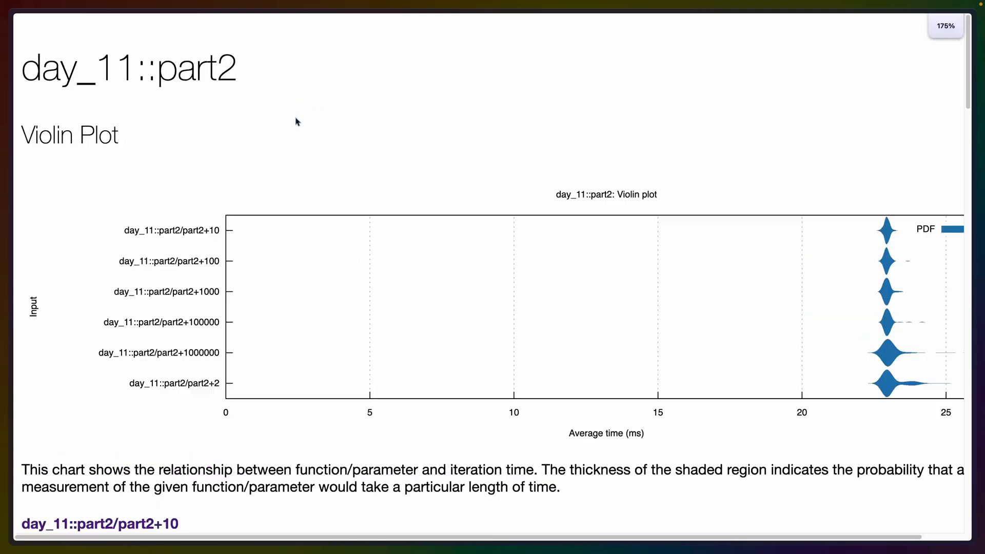
scroll("down", 3)
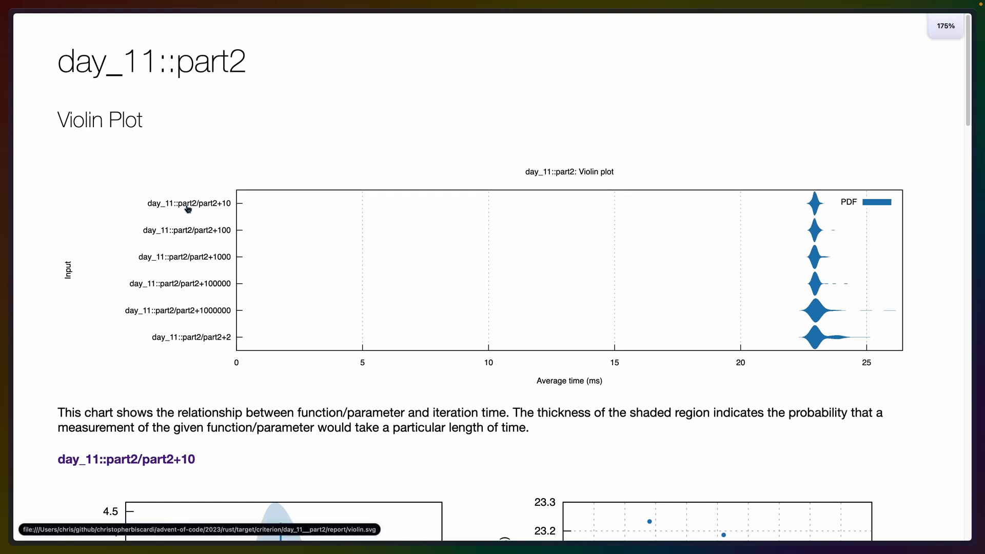
mouse_move(228, 208)
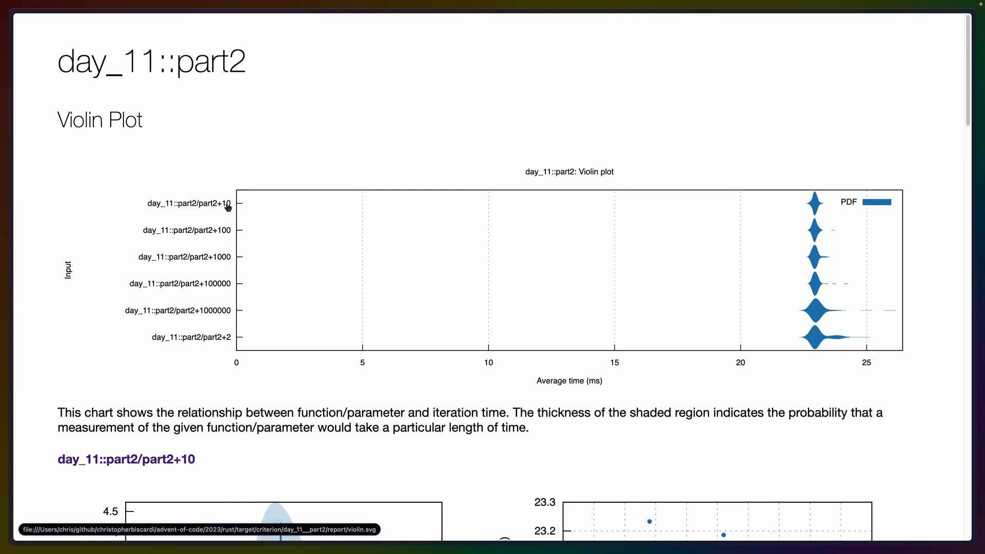
mouse_move(214, 288)
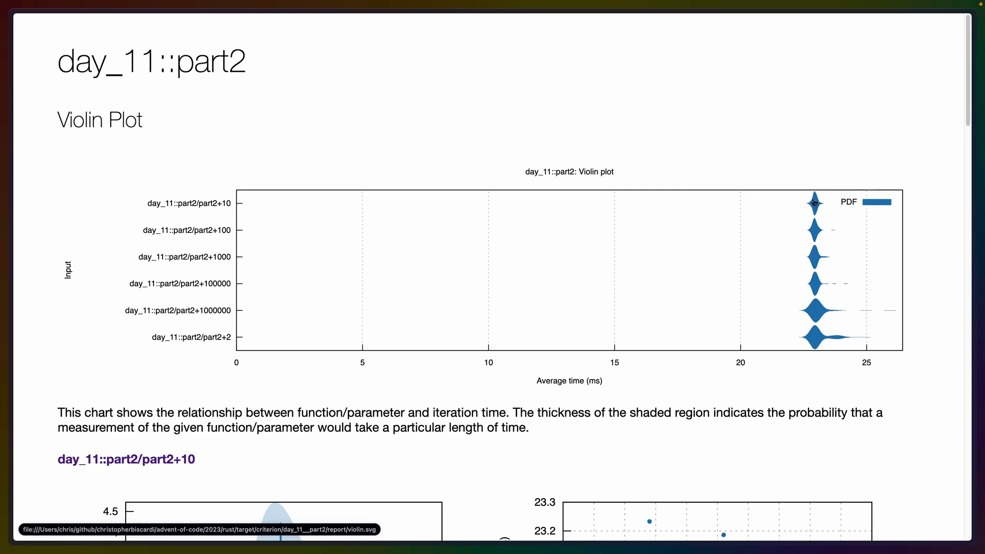
scroll("down", 3)
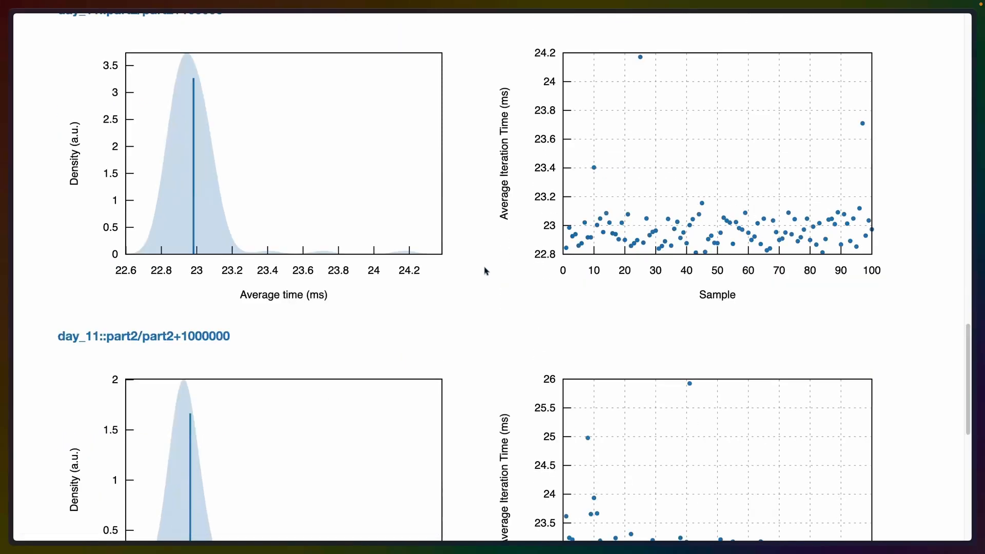
scroll("down", 3)
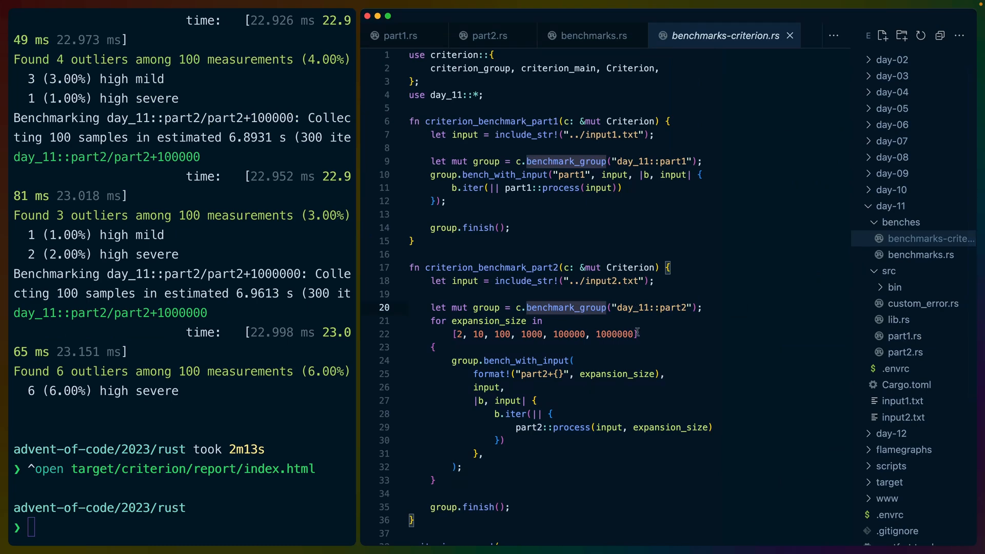
Review part1.rs from empty-row and empty-column code down to galaxy pairing with combinations(2)
left_click(400, 34)
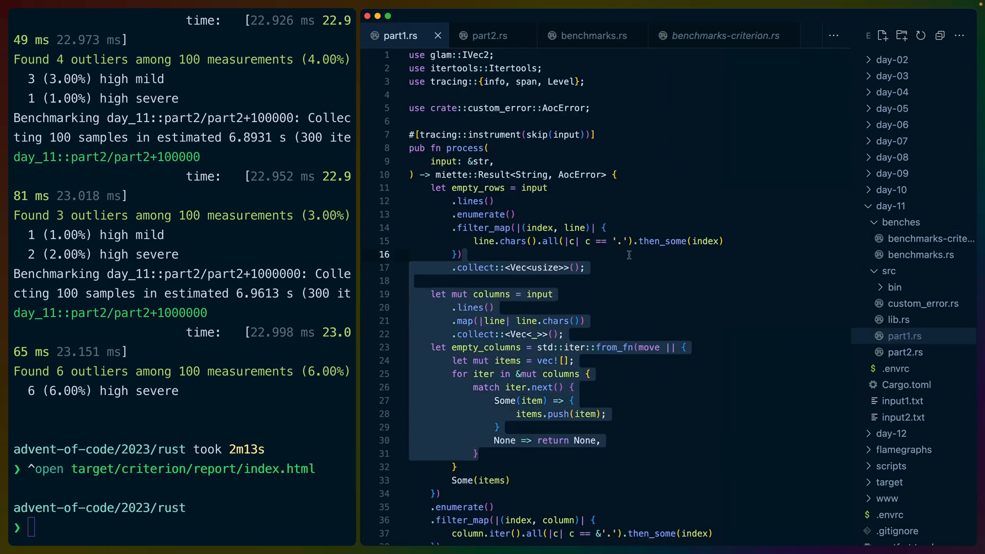
mouse_move(622, 268)
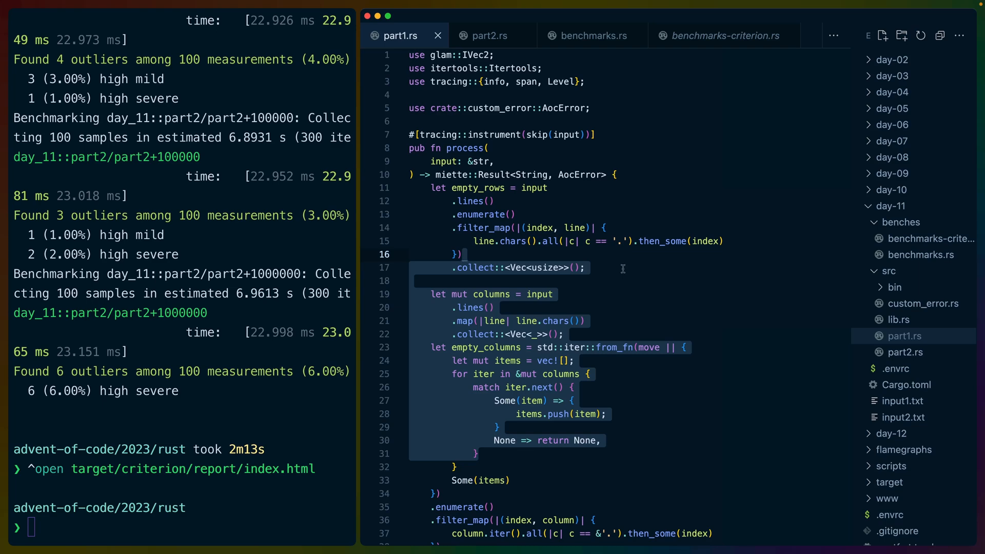
scroll("down", 3)
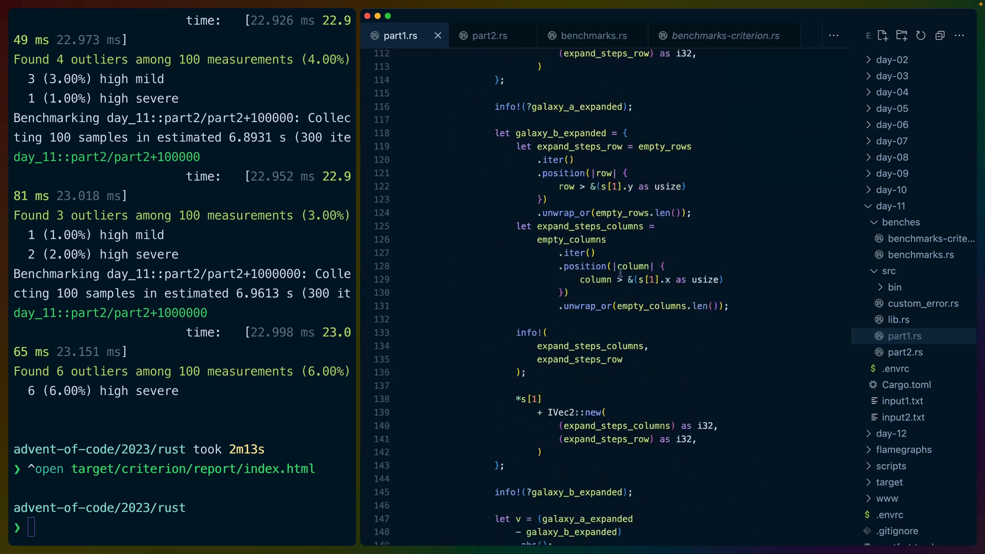
scroll("down", 3)
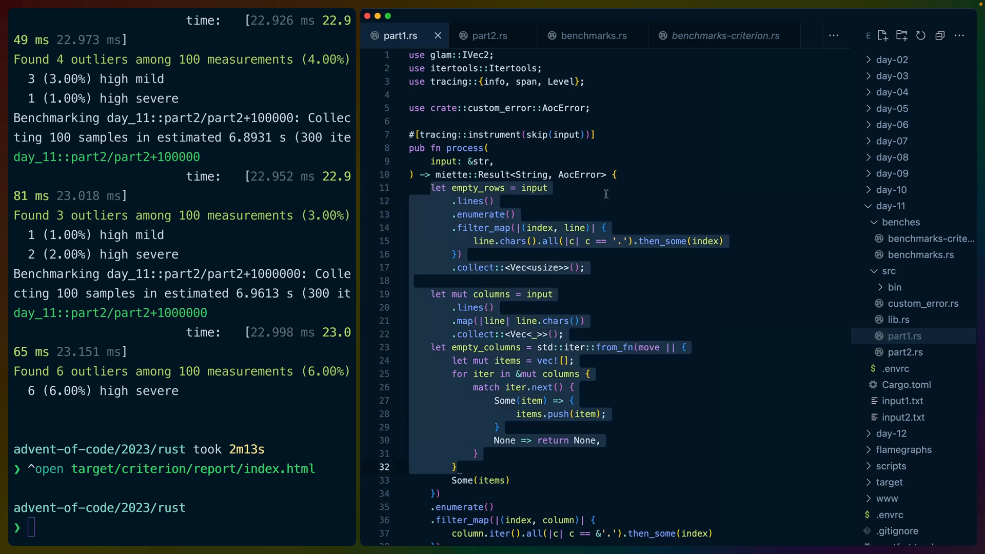
scroll("down", 3)
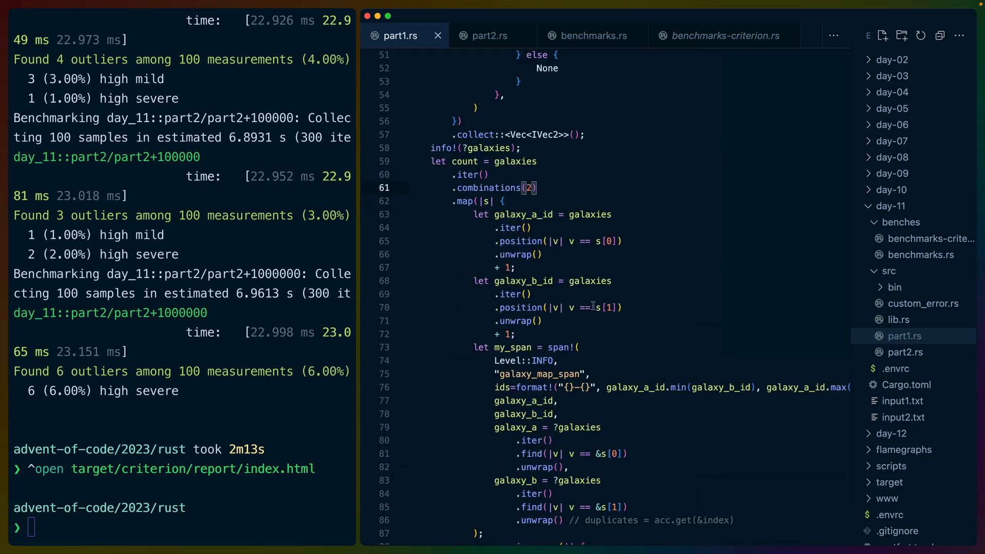